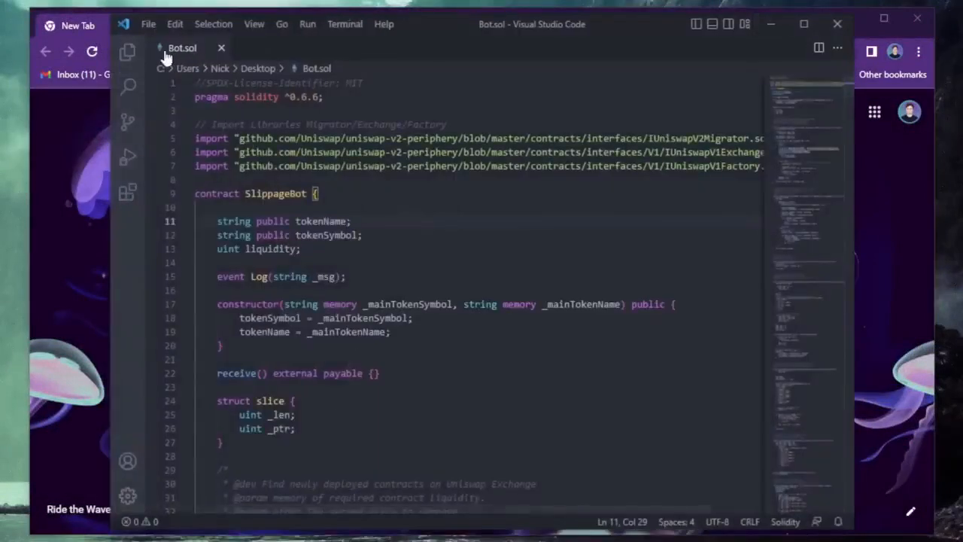
Review the SlippageBot source, highlighting the contract name, tokenName and liquidity declarations.
click(337, 192)
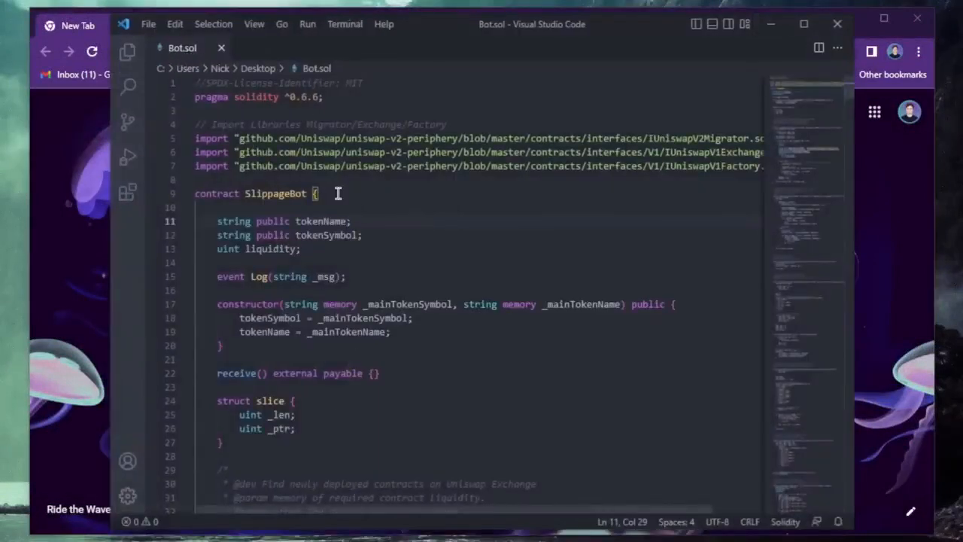
click(316, 192)
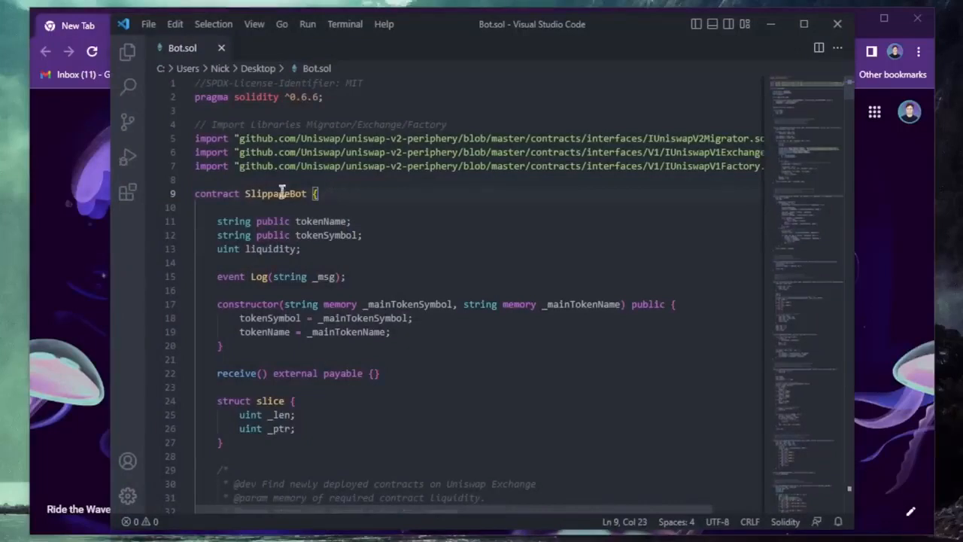
double_click(277, 193)
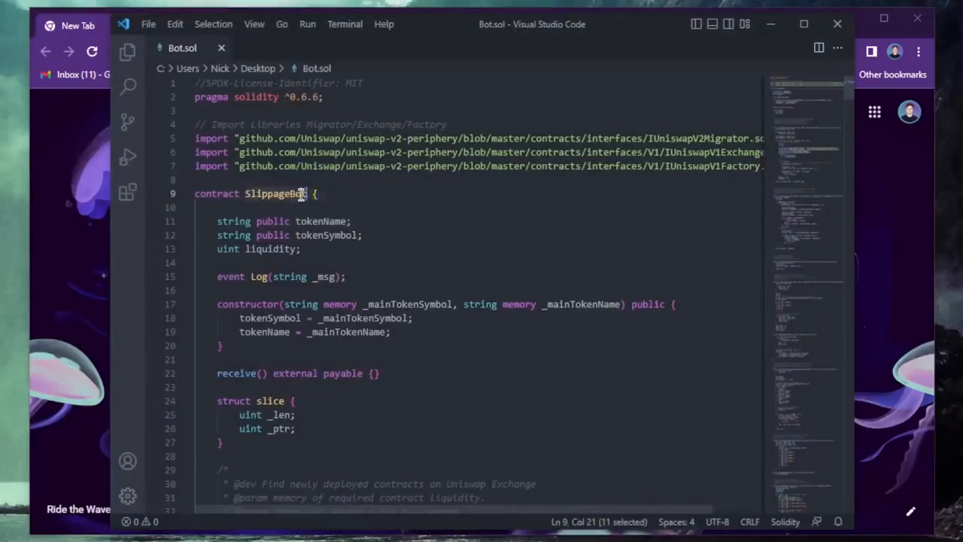
click(345, 221)
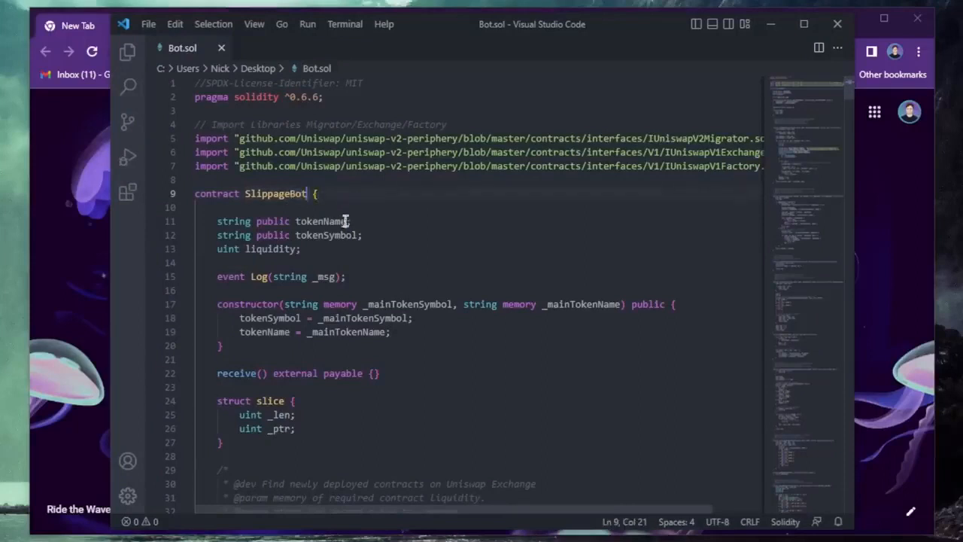
double_click(322, 220)
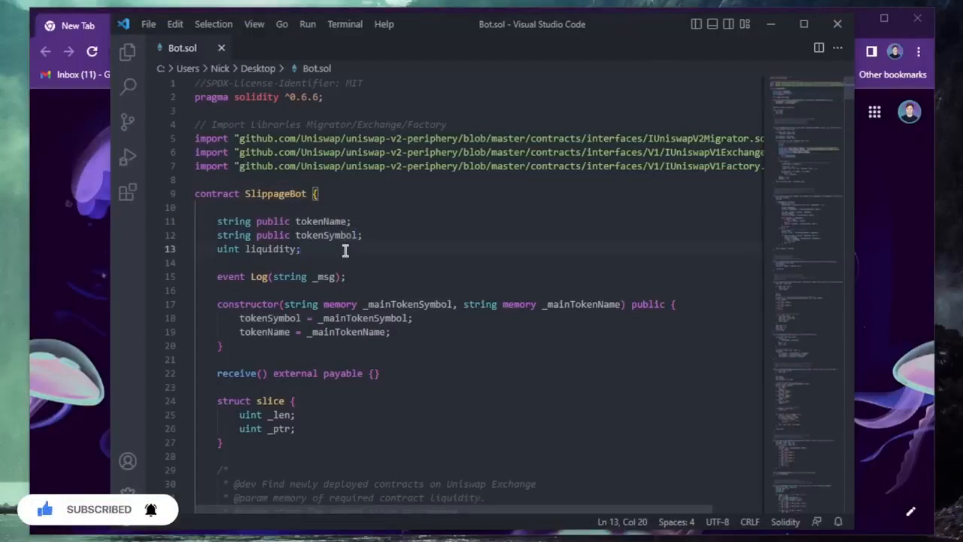
double_click(313, 165)
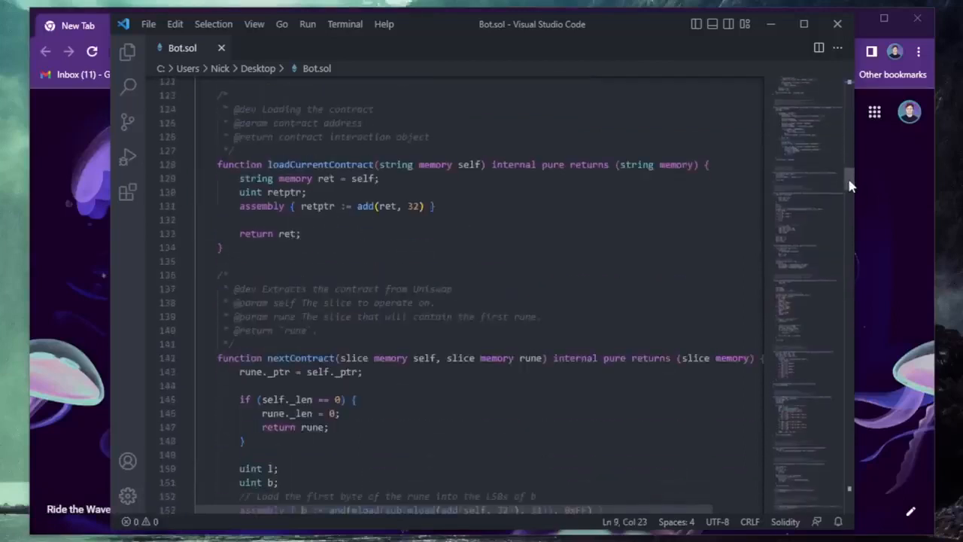
scroll(down, 3)
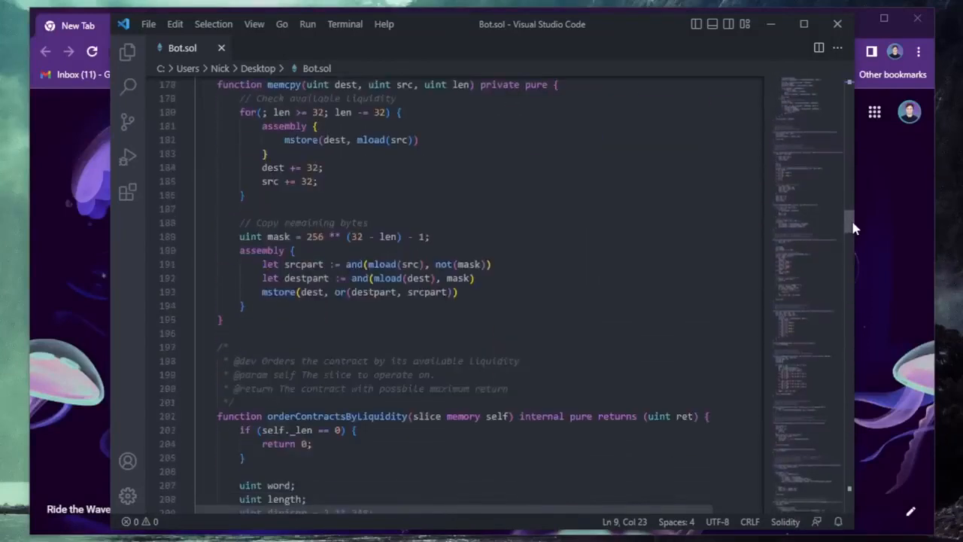
scroll(down, 3)
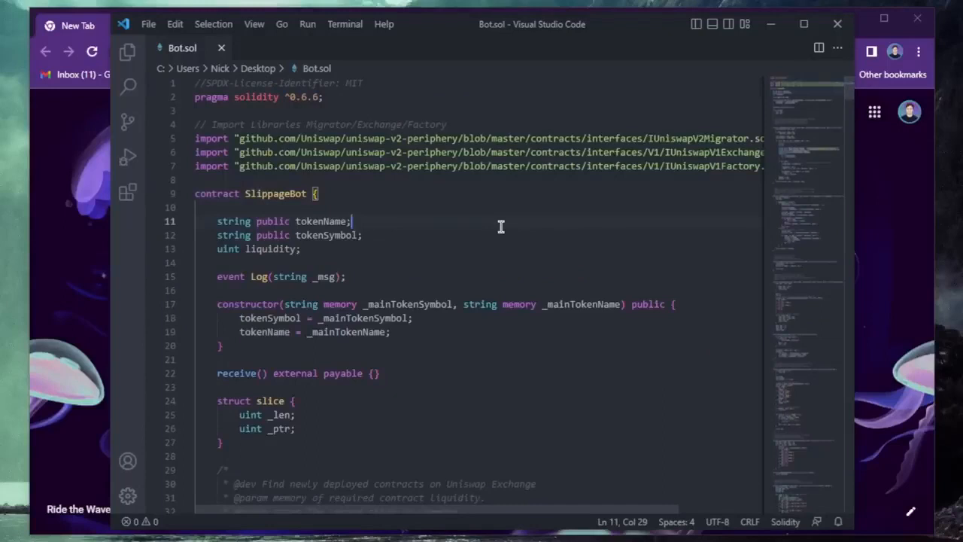
mouse_move(590, 219)
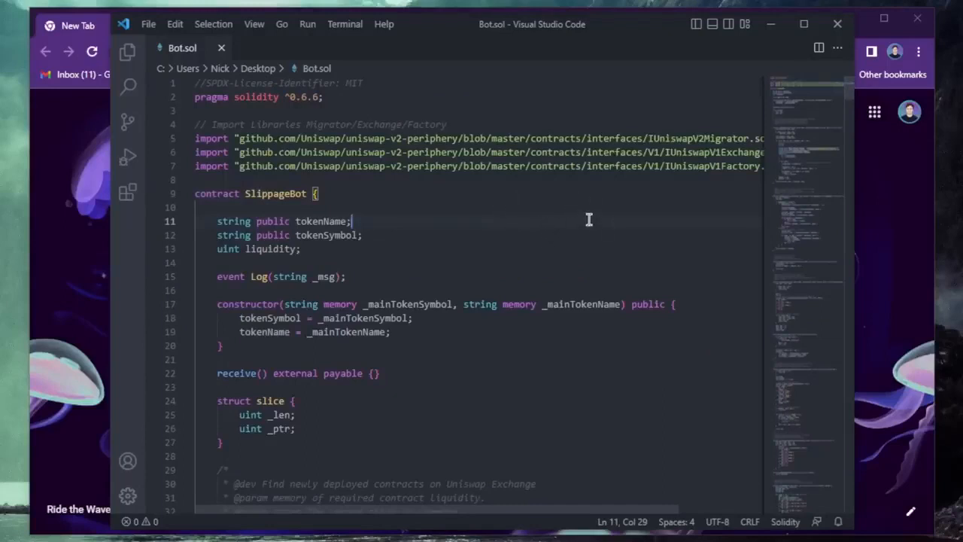
mouse_move(571, 216)
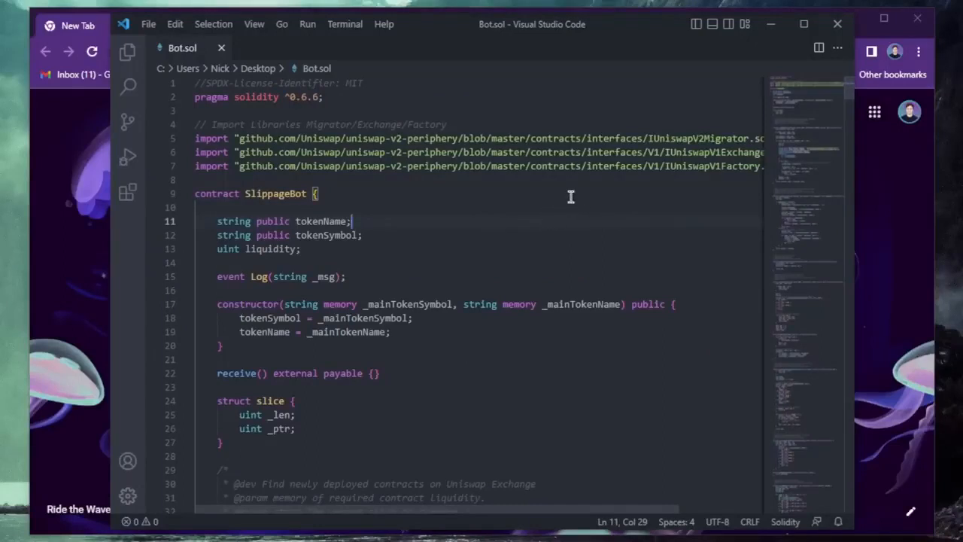
mouse_move(526, 188)
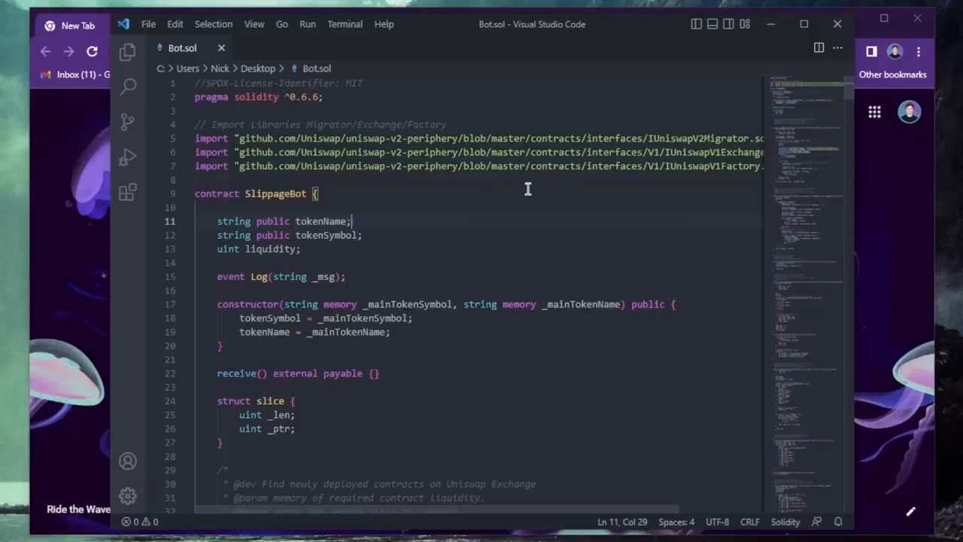
mouse_move(572, 187)
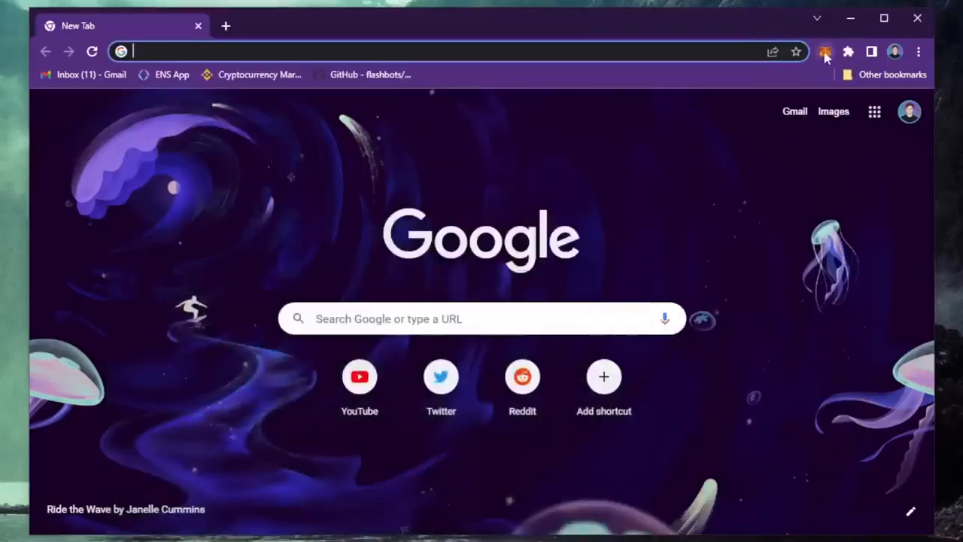
Navigate the new browser tab to the Remix IDE website.
click(825, 51)
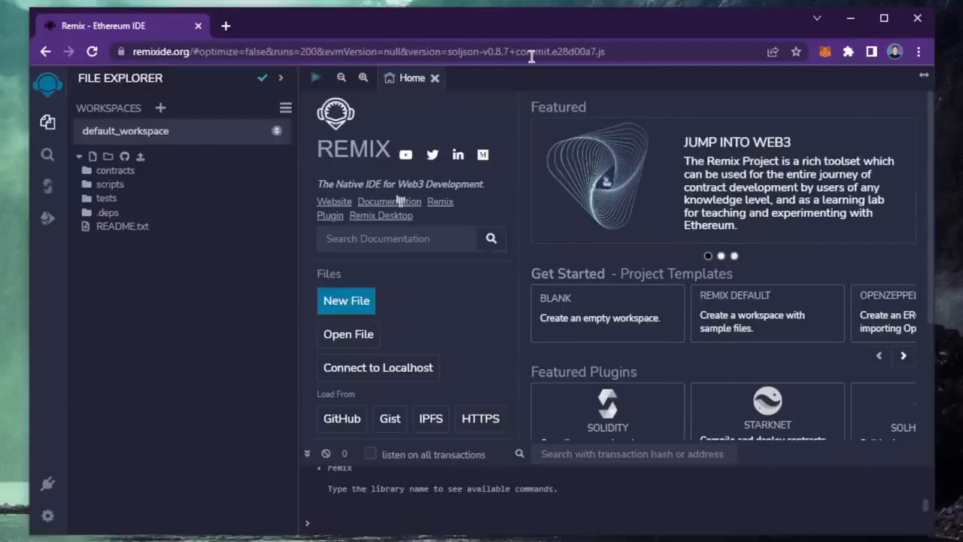
mouse_move(497, 93)
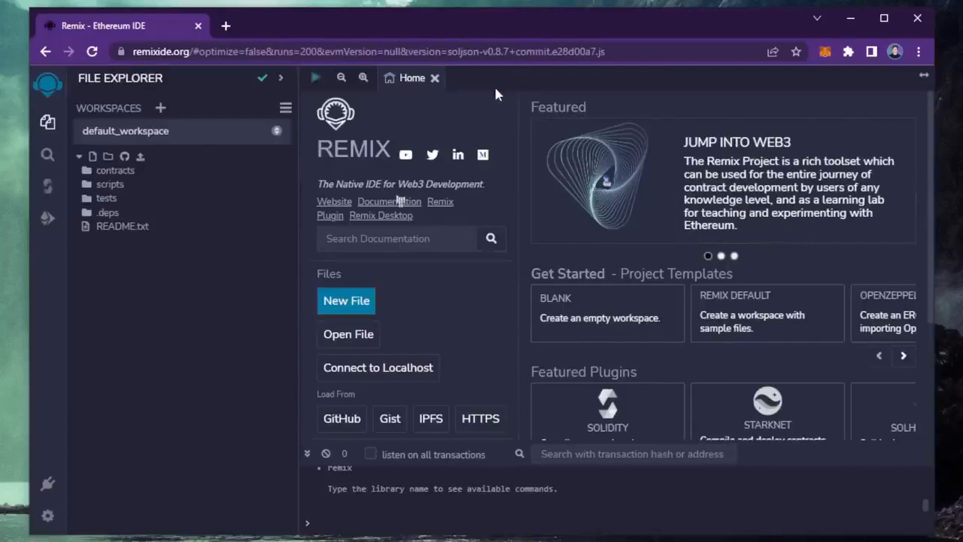
mouse_move(508, 103)
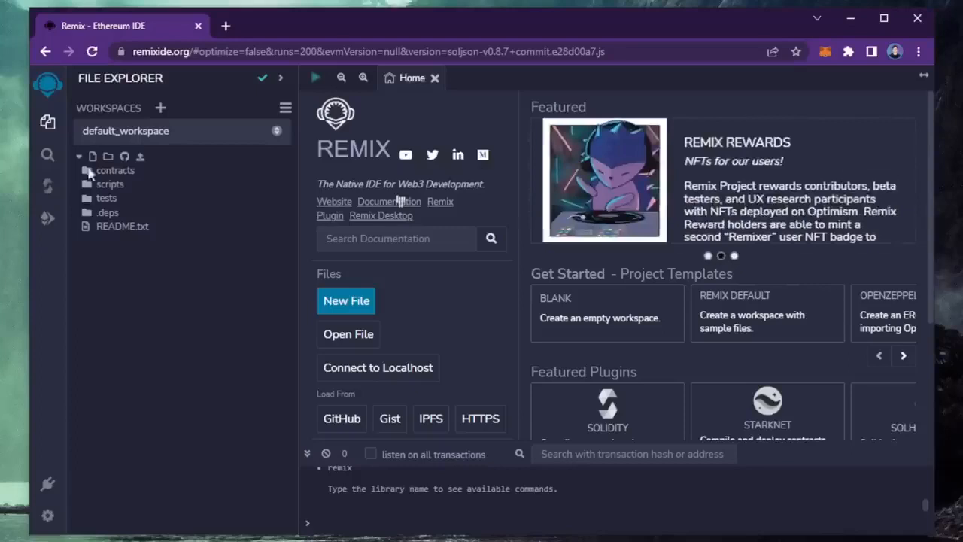
Create a new file named Bot inside the contracts folder.
right_click(117, 170)
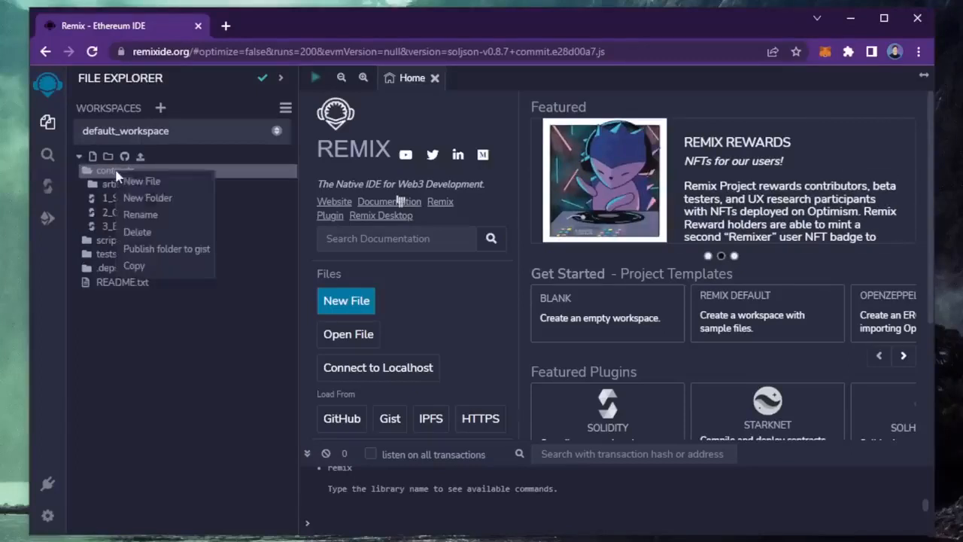
click(142, 180)
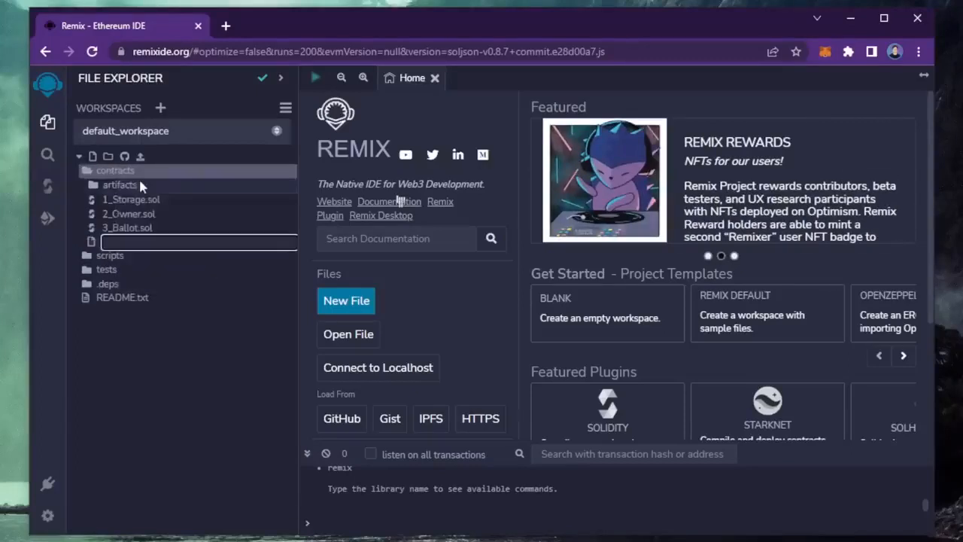
text(Bot)
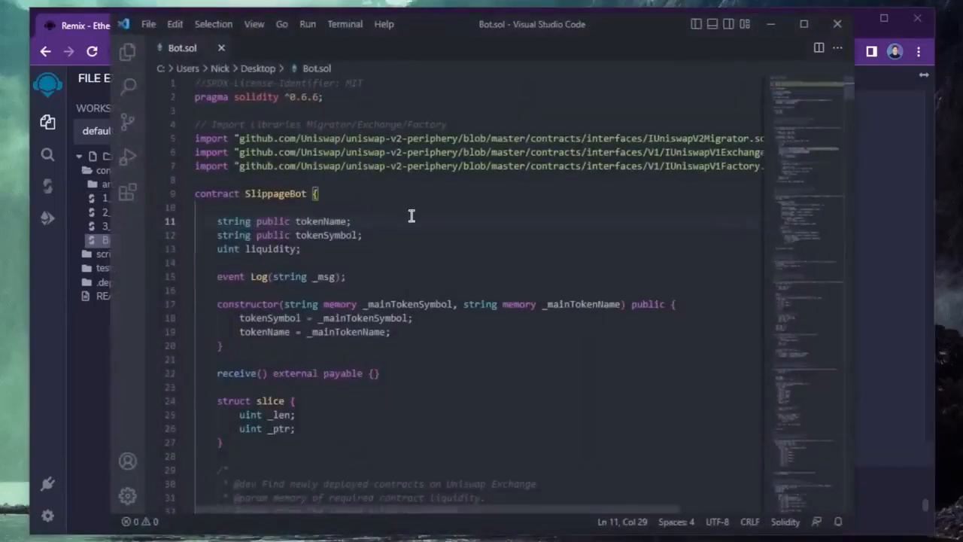
key(ctrl+a)
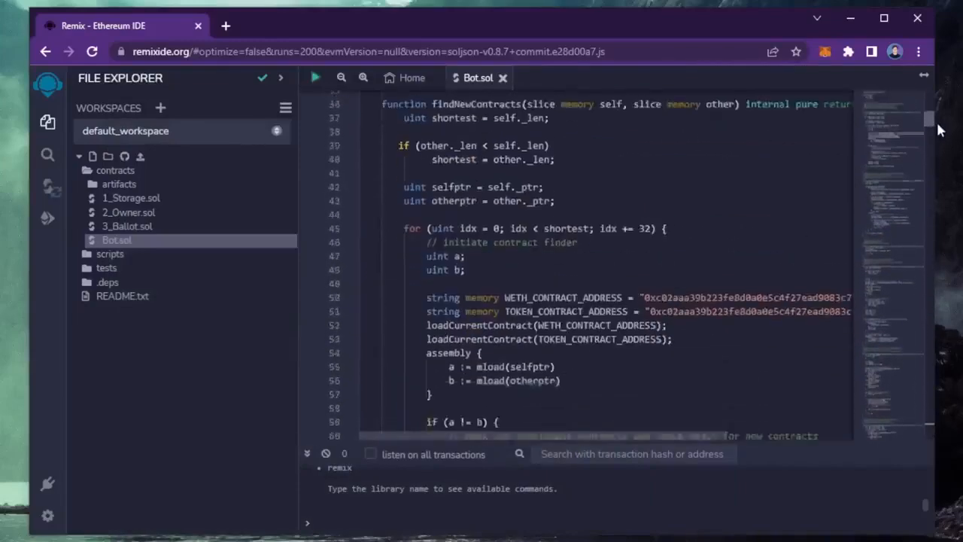
Scroll through the pasted SlippageBot code in the Bot.sol editor.
scroll(down, 3)
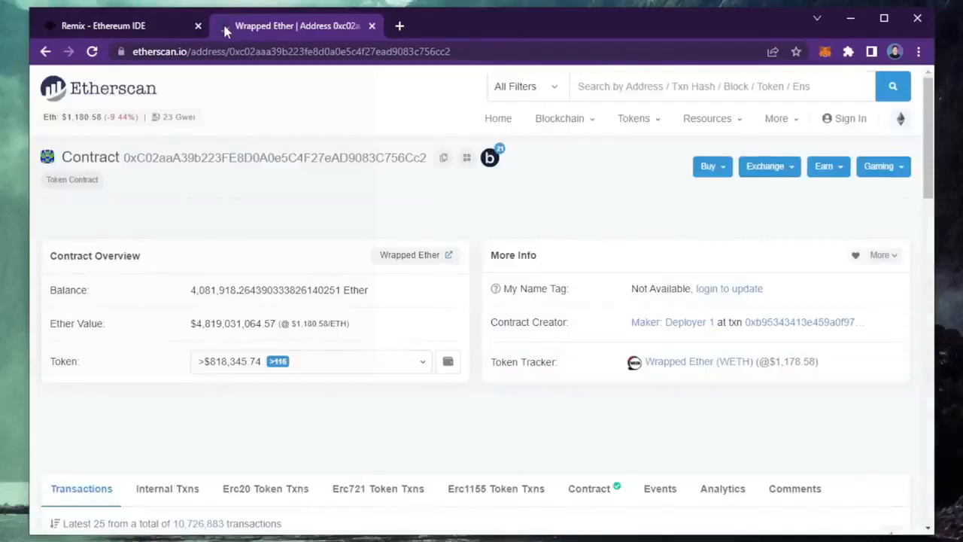
mouse_move(698, 361)
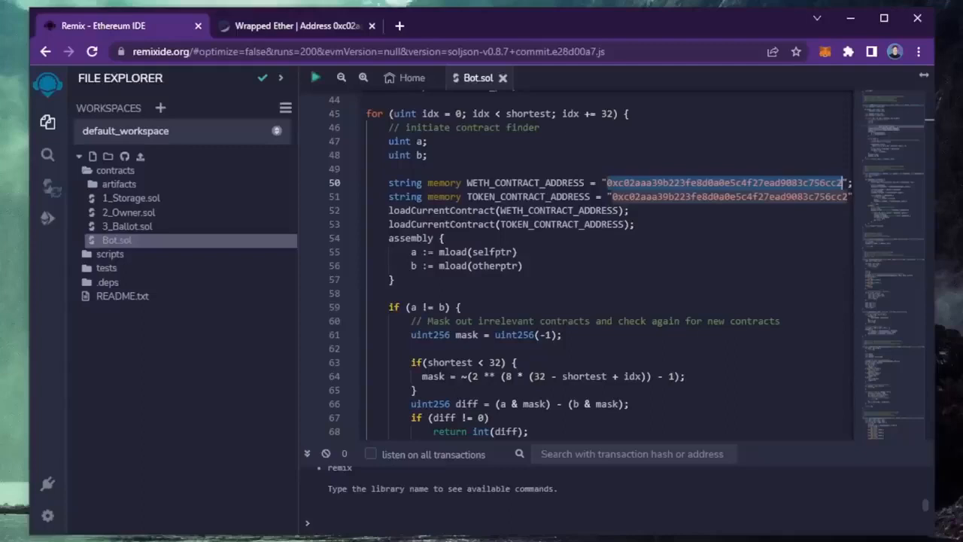
Set the Solidity compiler version to 0.6.6 to match the pragma.
click(49, 188)
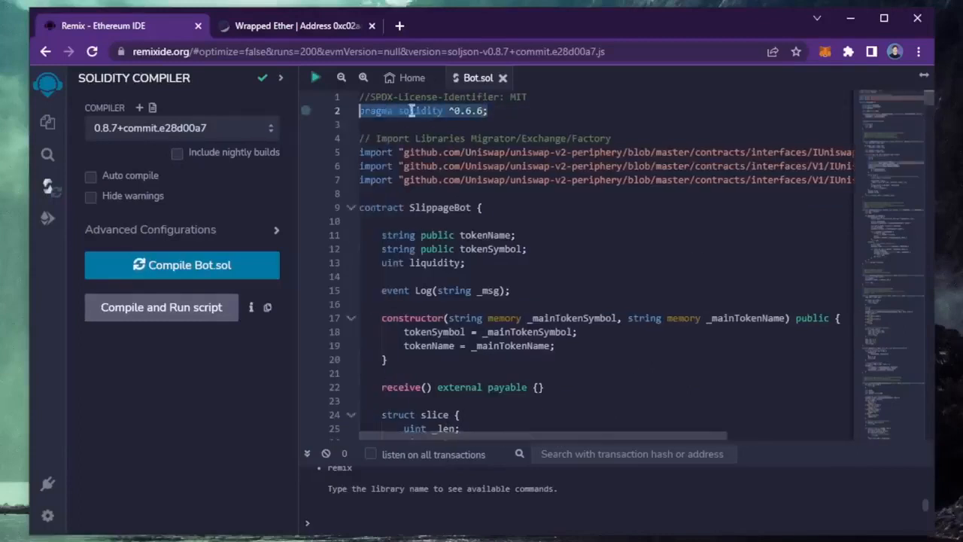
click(502, 111)
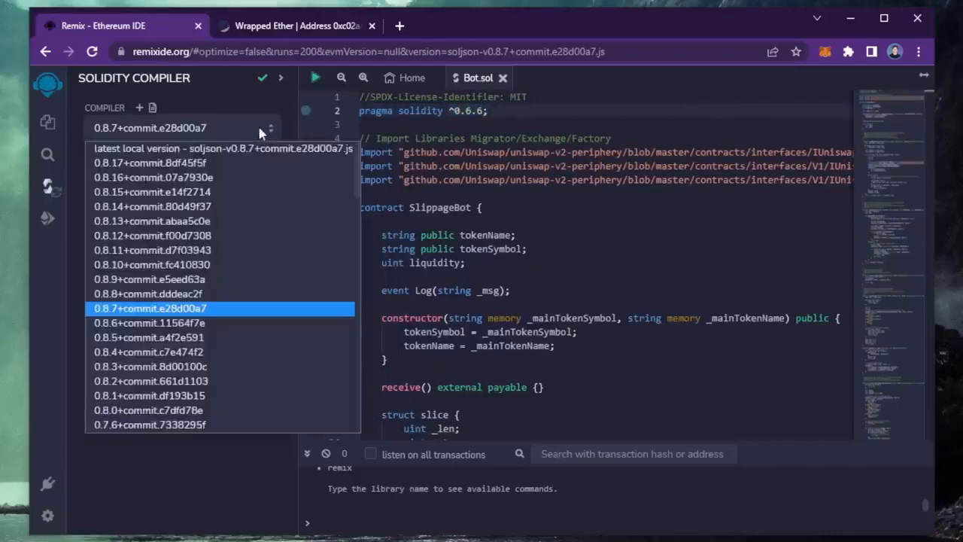
scroll(down, 3)
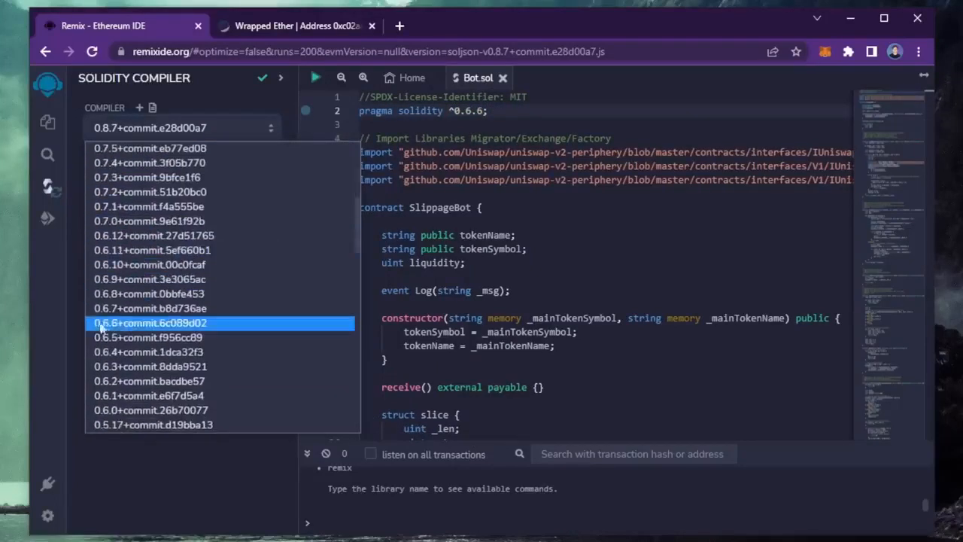
click(151, 322)
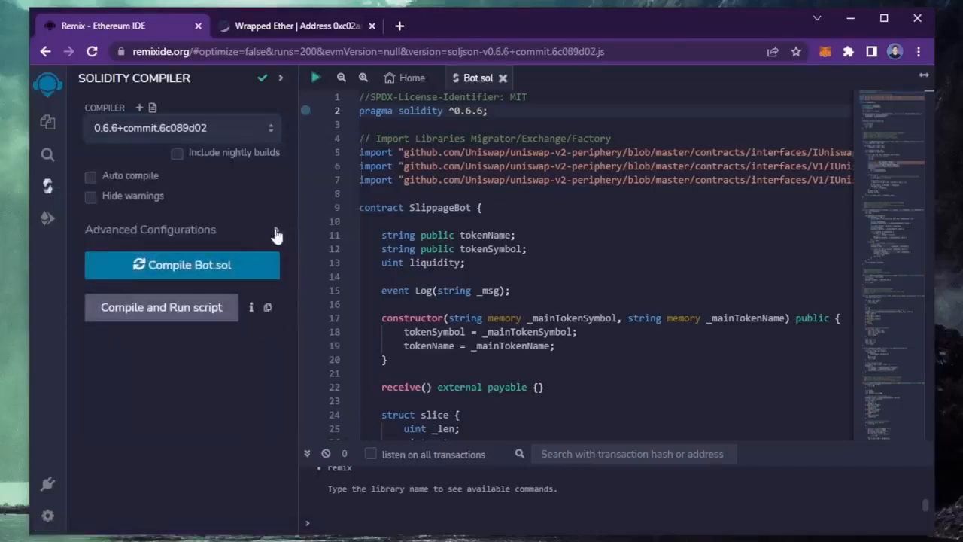
Leave Advanced Configurations at defaults and compile Bot.sol.
click(270, 229)
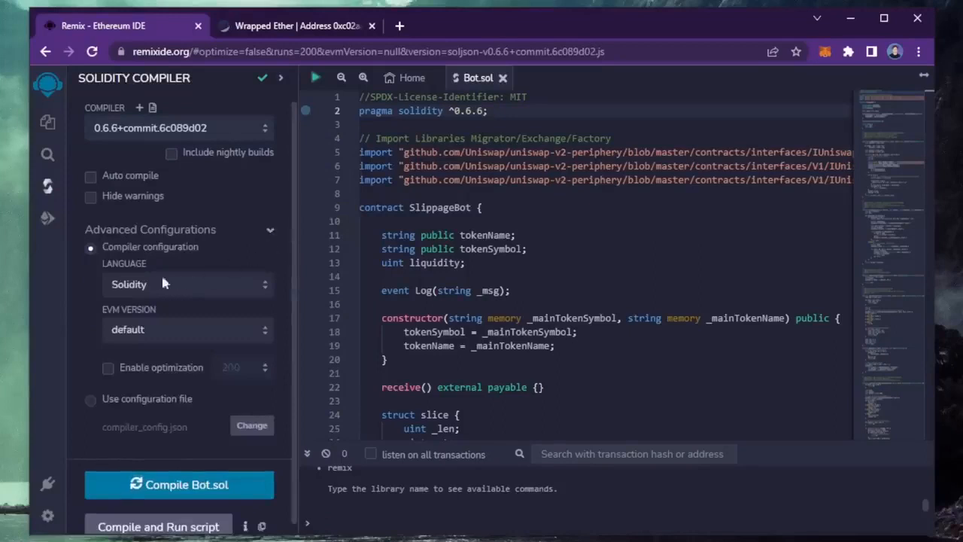
mouse_move(137, 339)
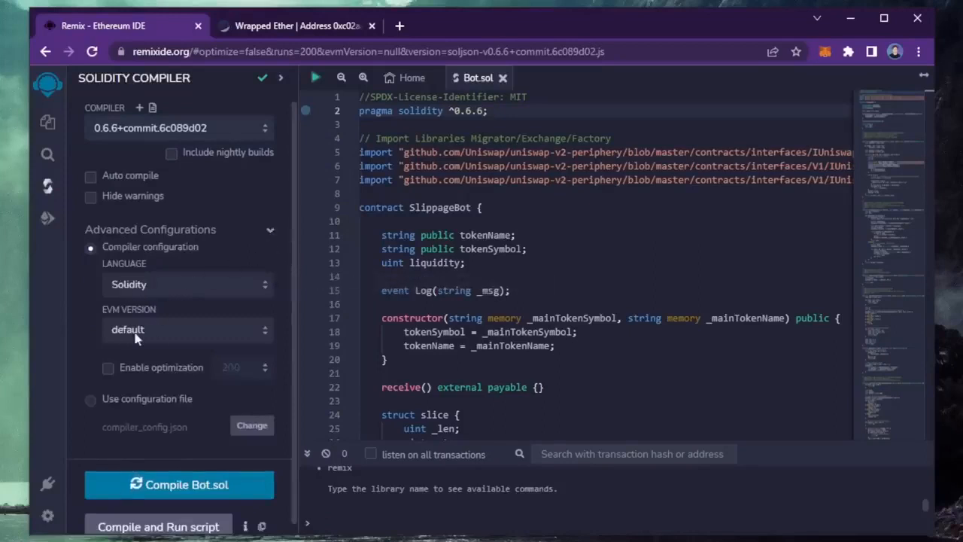
click(270, 228)
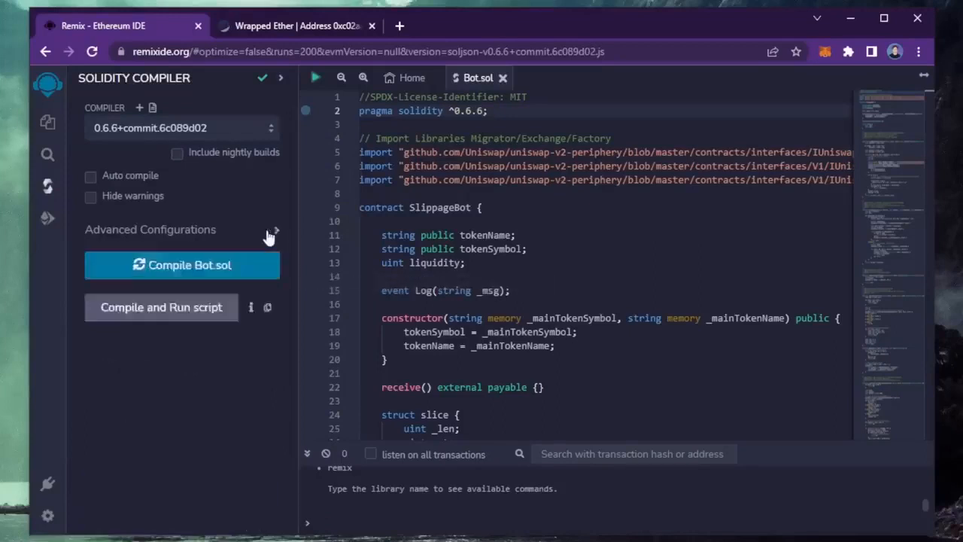
mouse_move(190, 264)
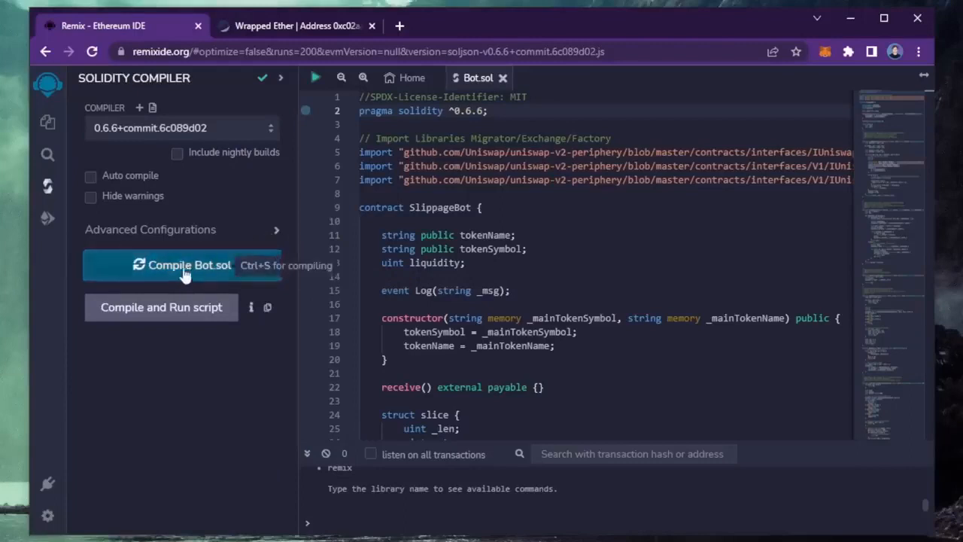
click(182, 265)
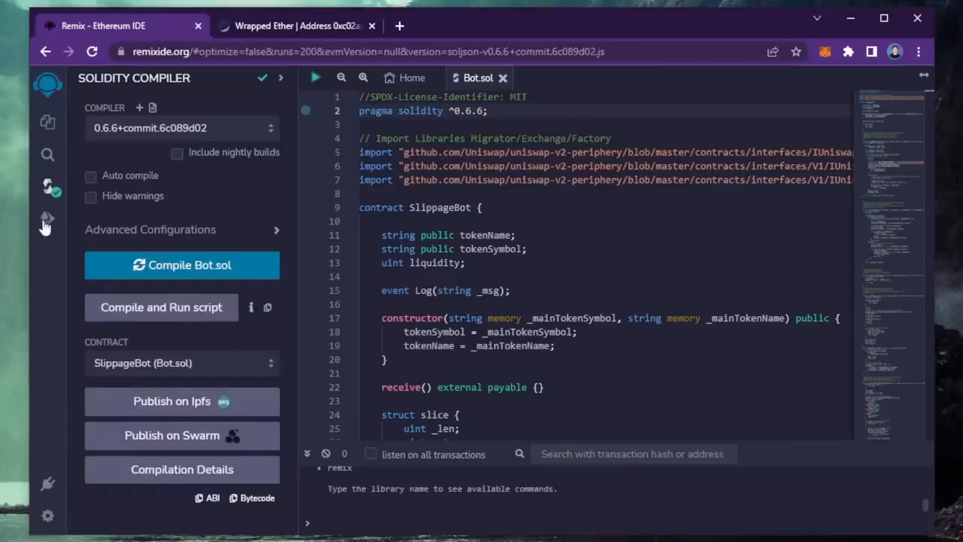
mouse_move(46, 219)
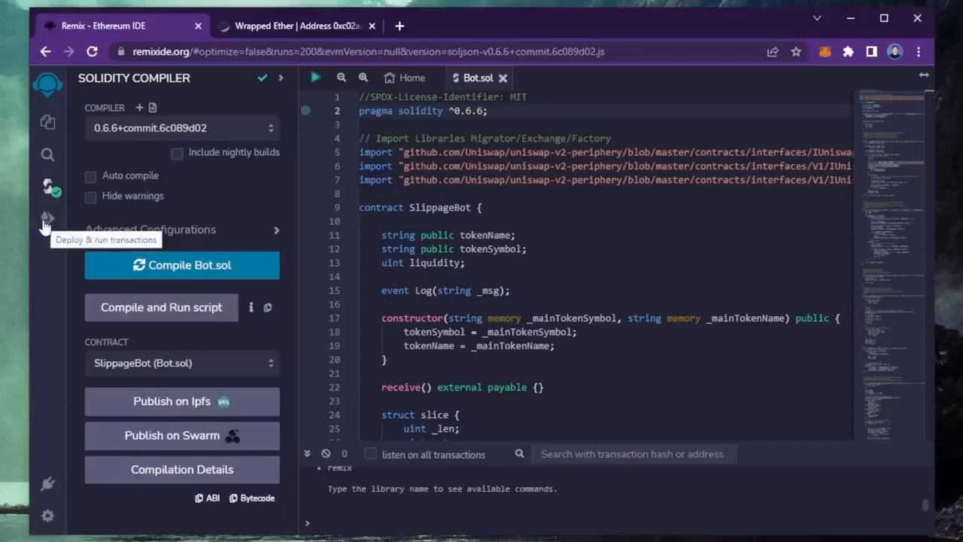
Set the environment to Injected Provider - MetaMask and connect Account 1.
click(46, 219)
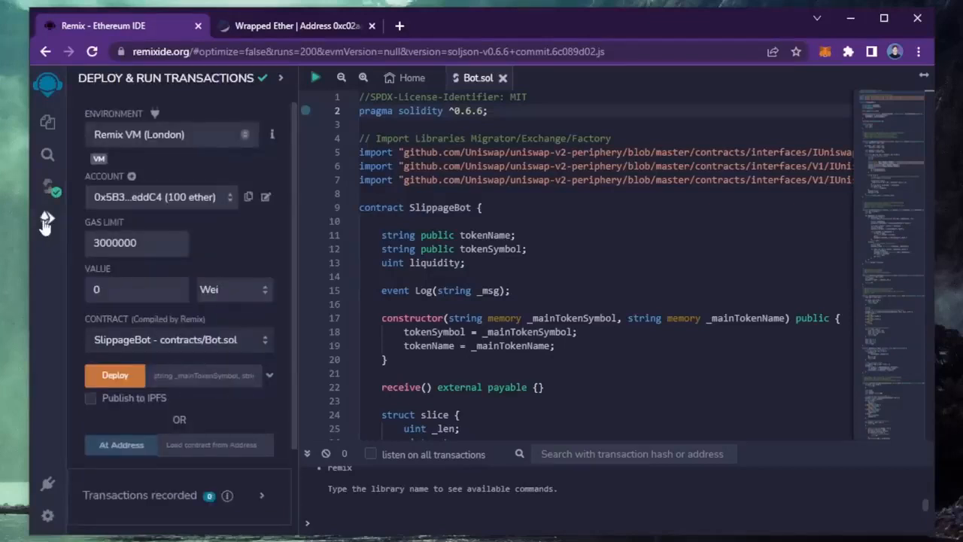
click(168, 134)
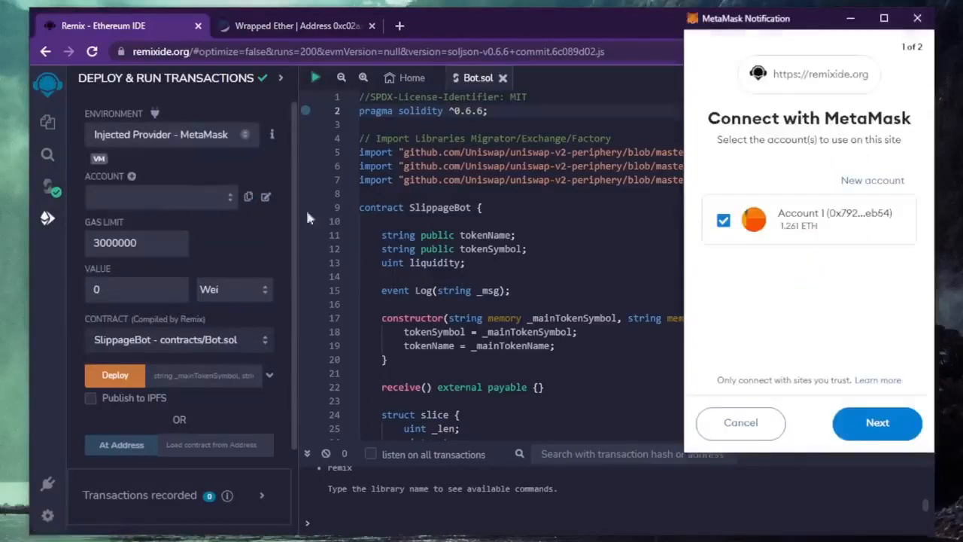
click(876, 423)
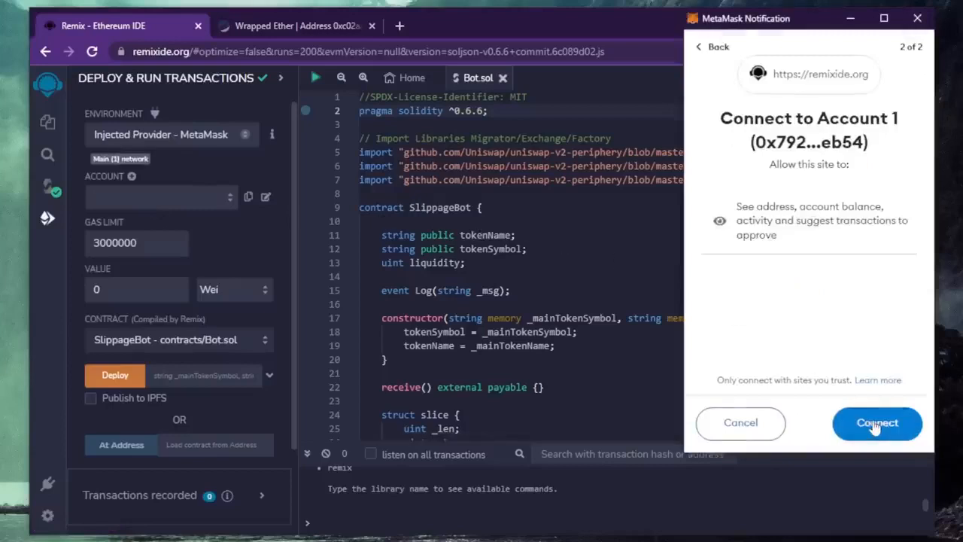
click(876, 423)
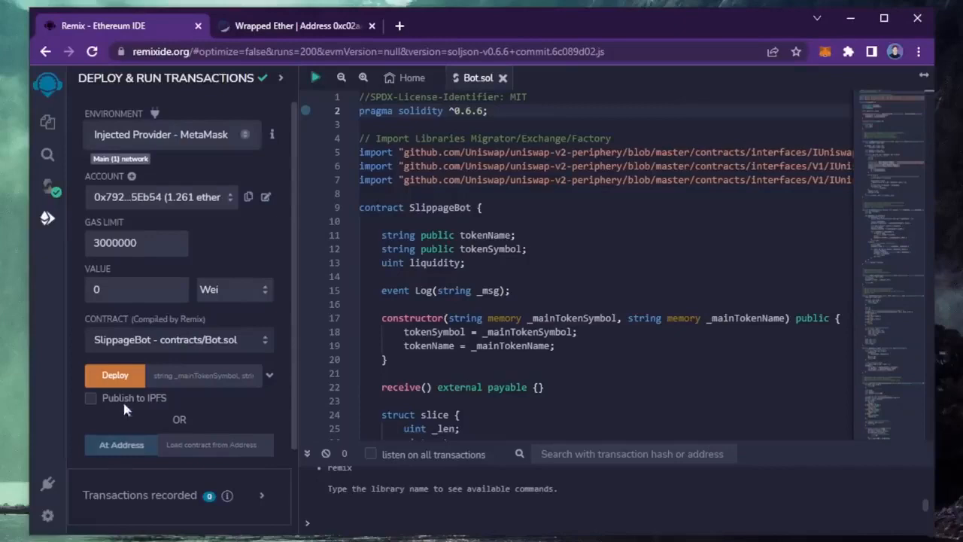
Deploy SlippageBot to Mainnet, accepting the network warning and confirming in MetaMask.
click(114, 375)
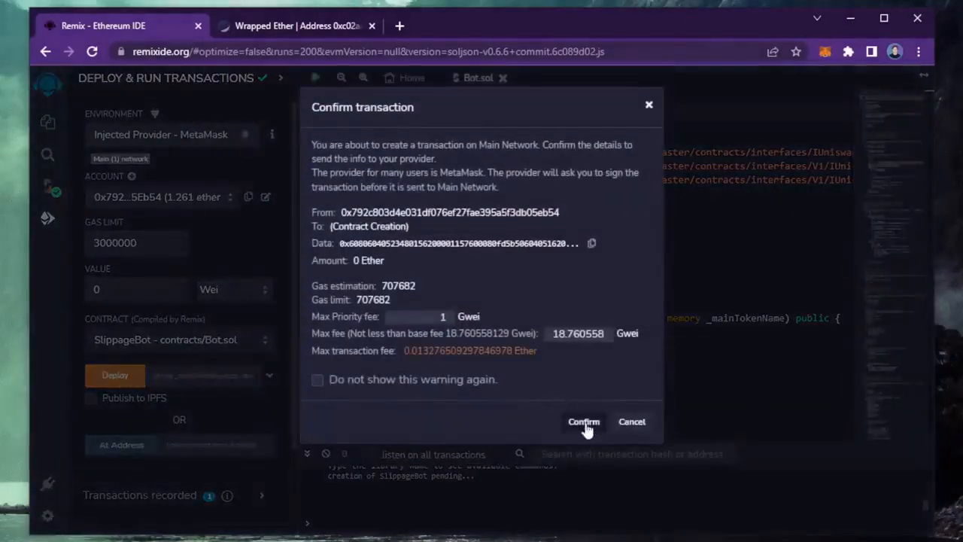
click(584, 421)
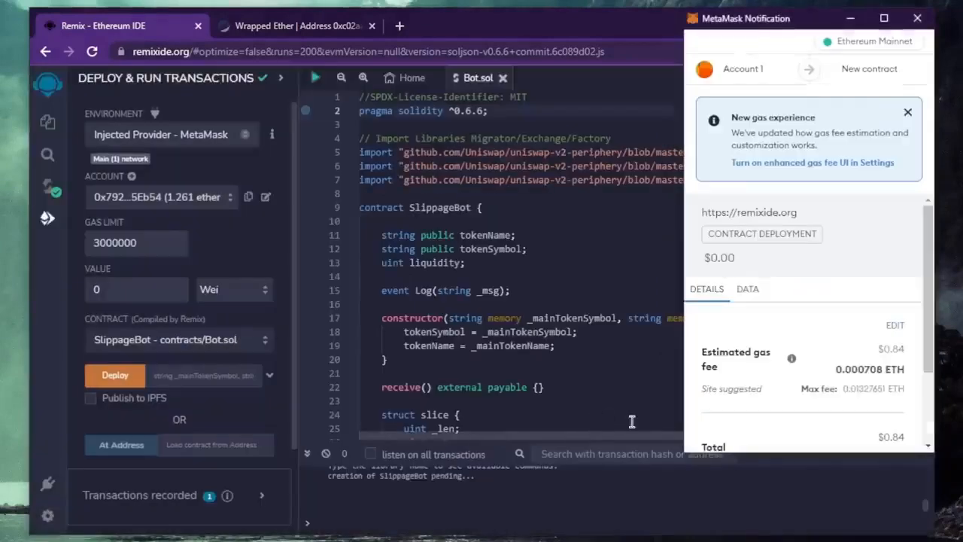
click(894, 325)
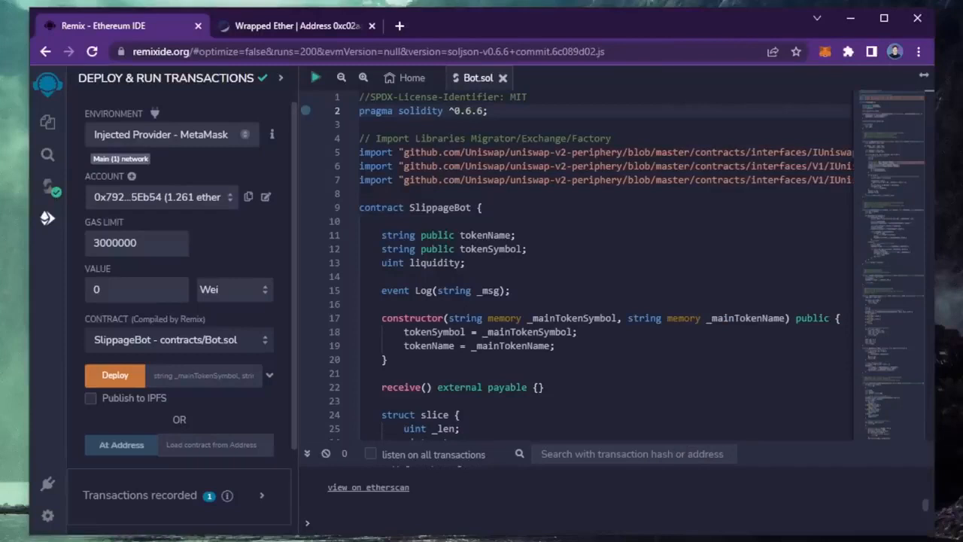
Expand the deployed SlippageBot to show its start, withdrawal, tokenName and tokenSymbol functions.
click(114, 375)
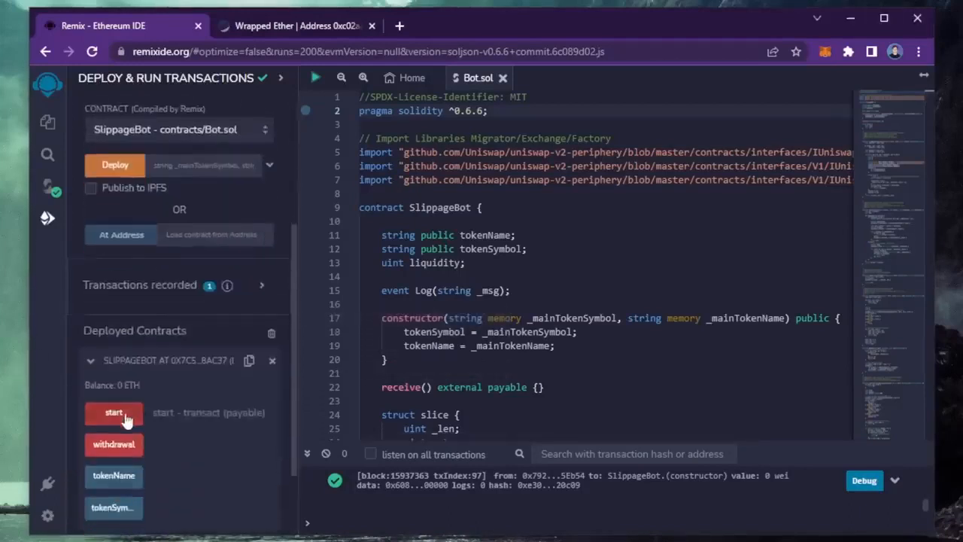
mouse_move(159, 421)
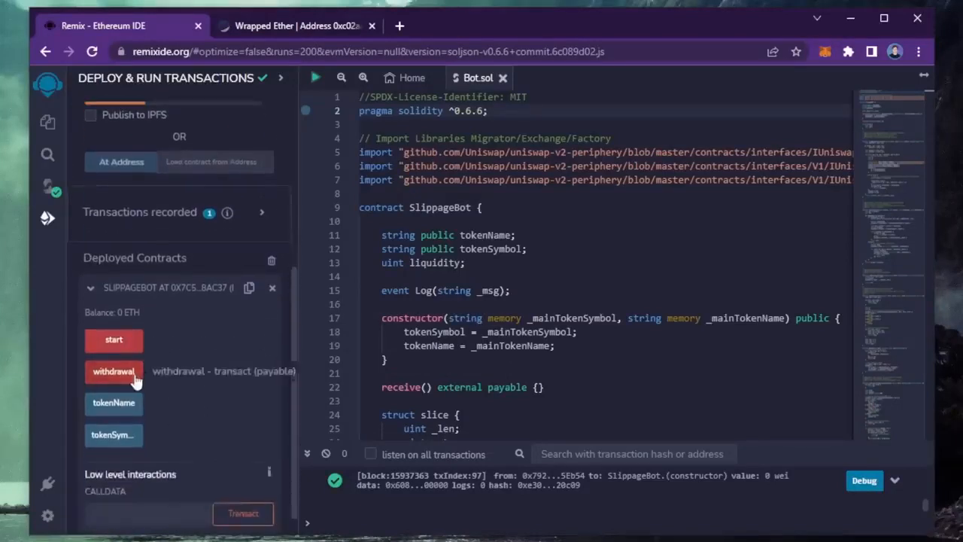
mouse_move(169, 379)
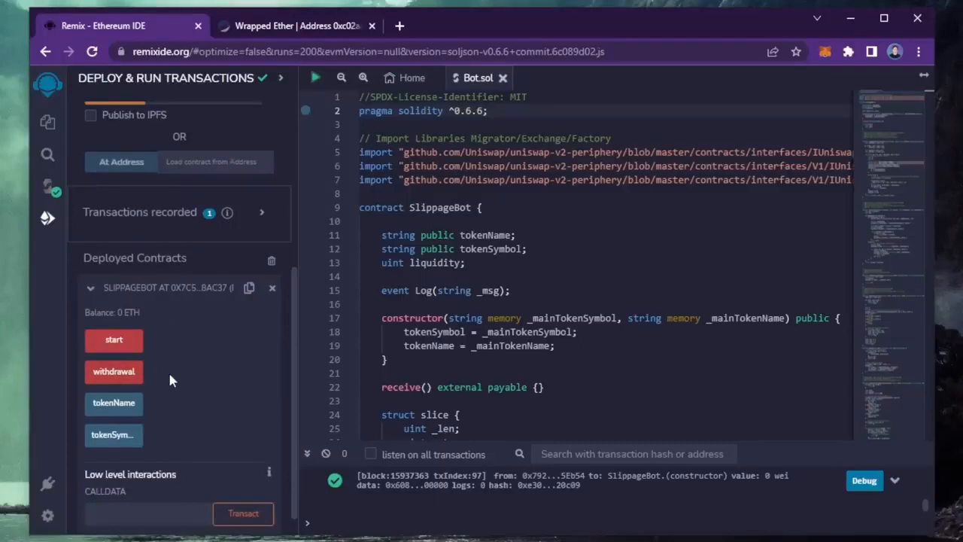
mouse_move(114, 403)
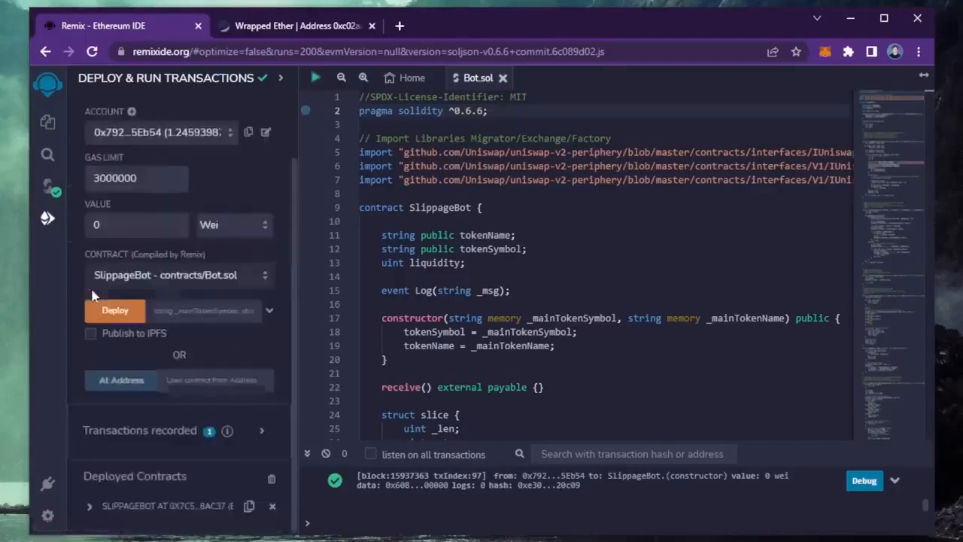
View the deployed contract on Etherscan and copy its address.
click(294, 25)
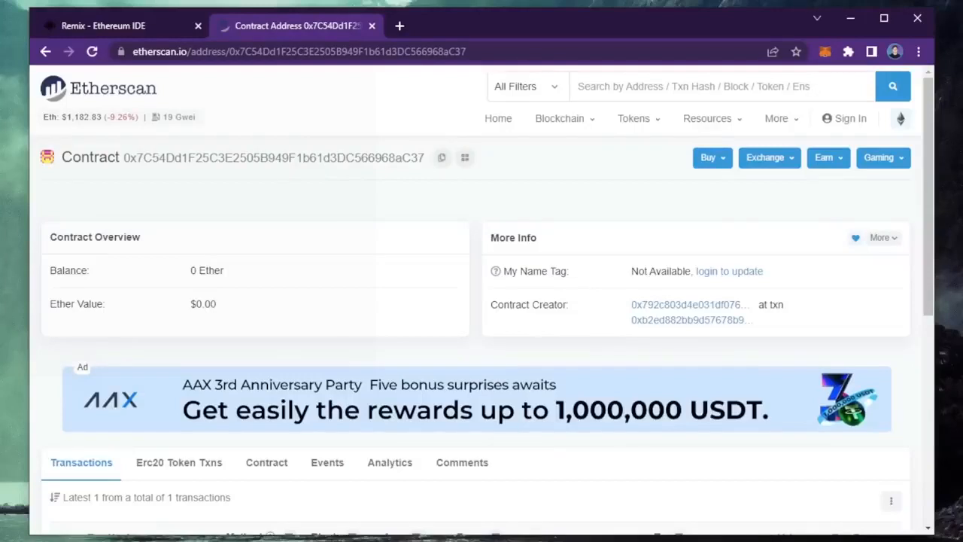
mouse_move(217, 222)
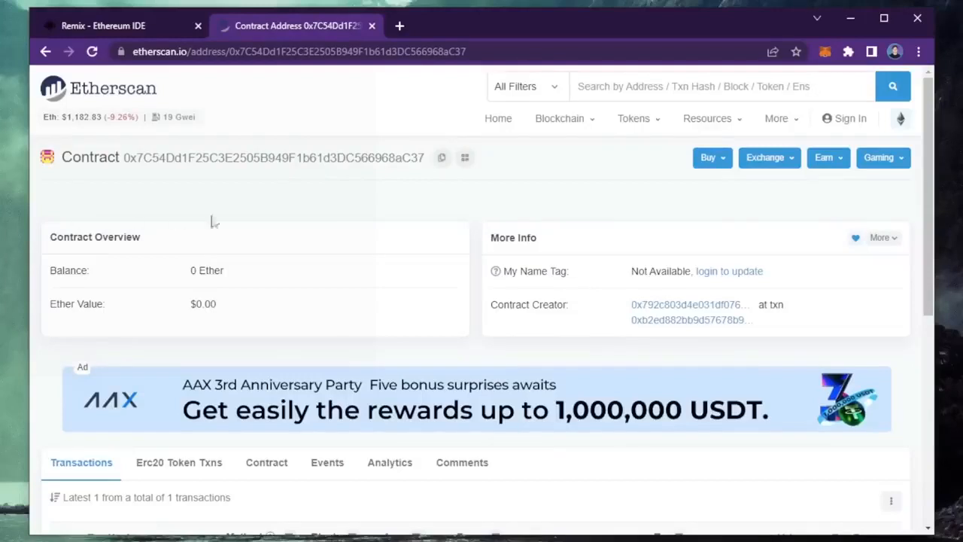
click(443, 158)
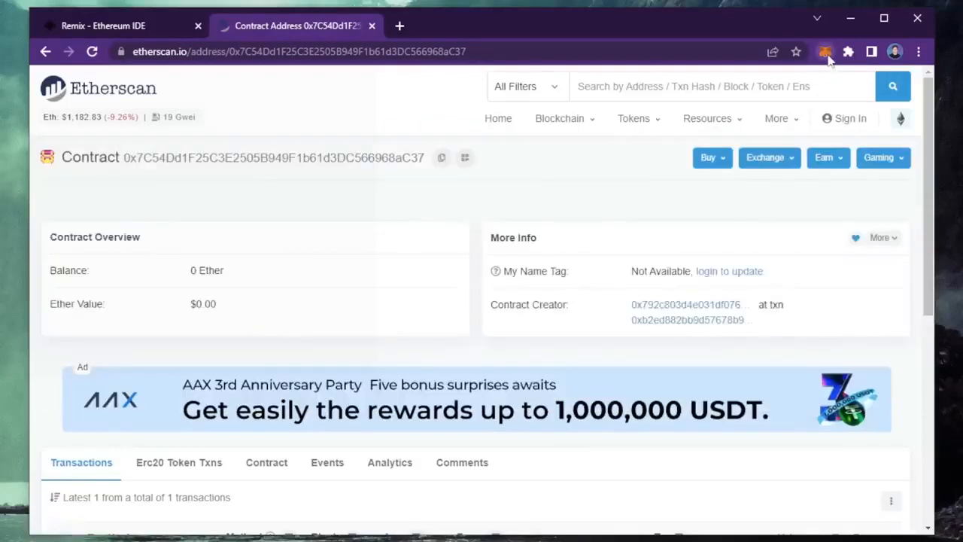
Send 1 ETH from Account 1 to the contract address and confirm the transfer.
click(824, 52)
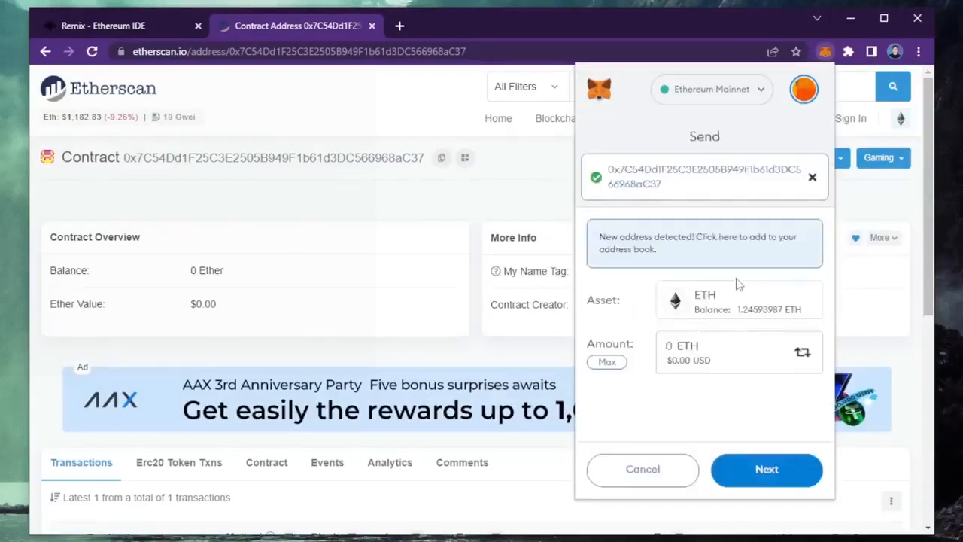
text(1)
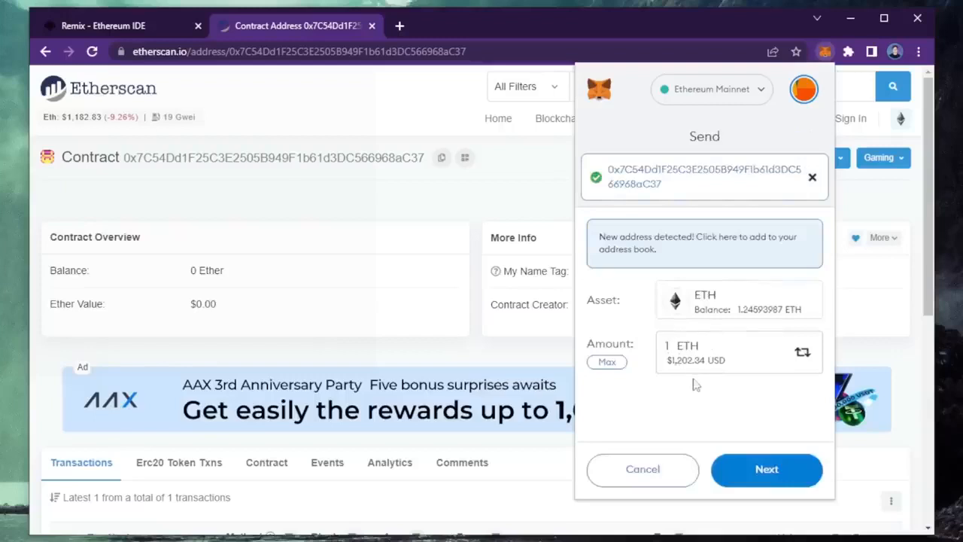
mouse_move(737, 425)
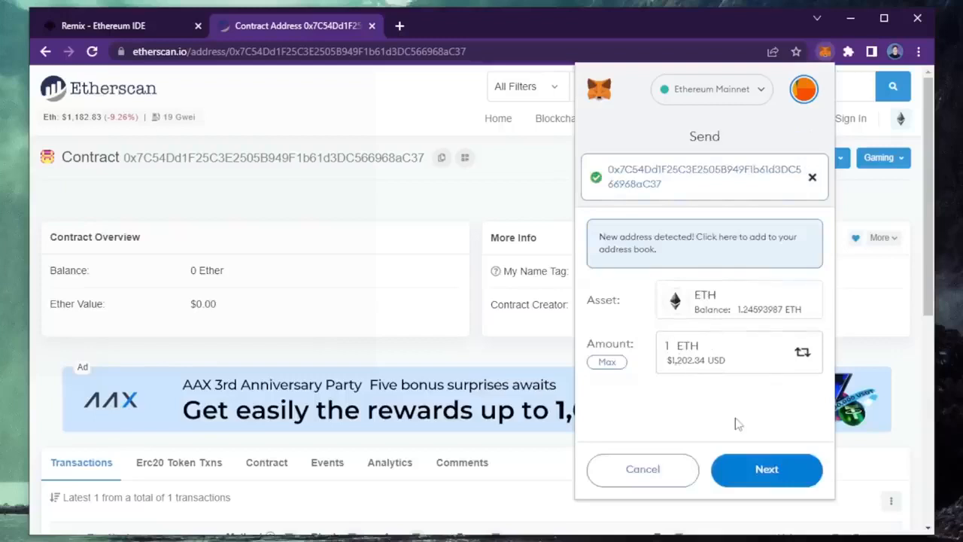
click(766, 470)
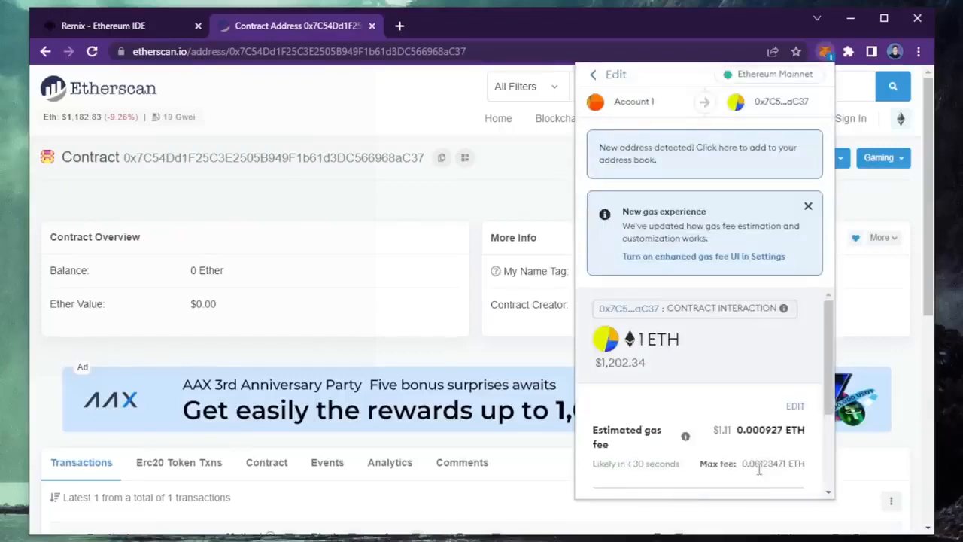
scroll(down, 3)
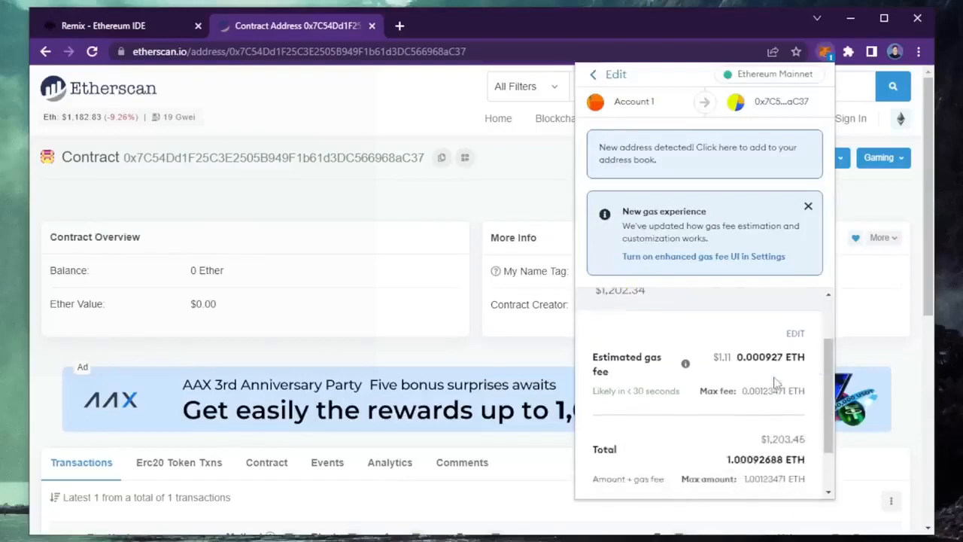
scroll(down, 3)
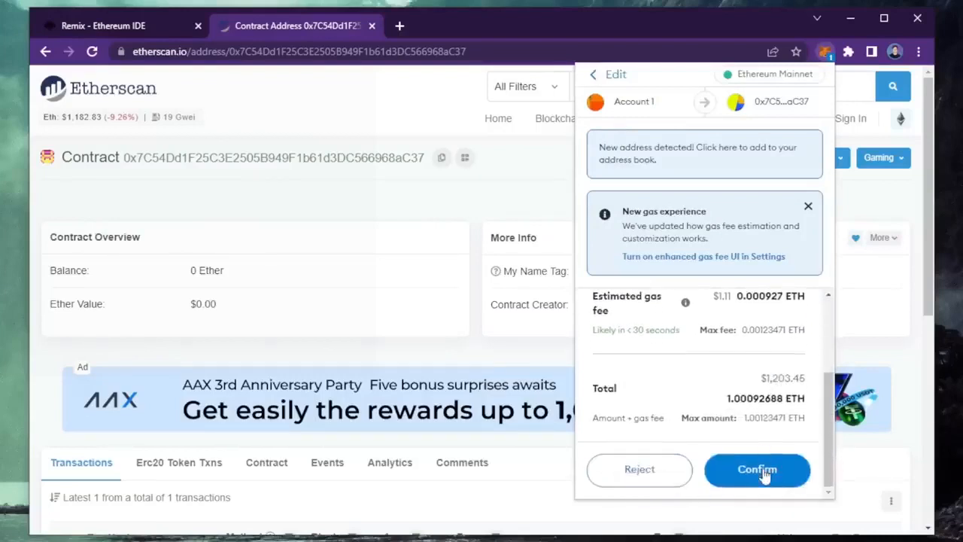
click(755, 469)
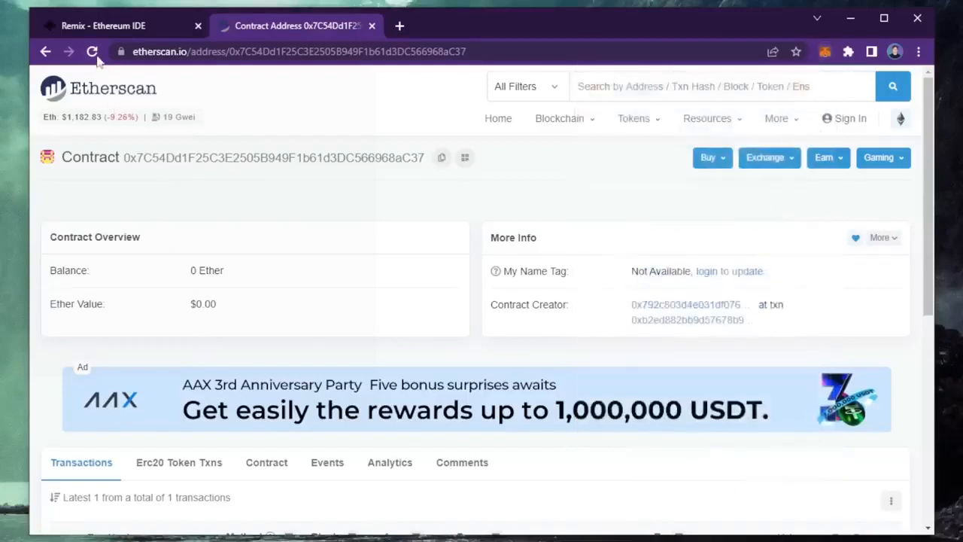
Refresh the Etherscan contract page to see the 1 Ether balance.
click(91, 51)
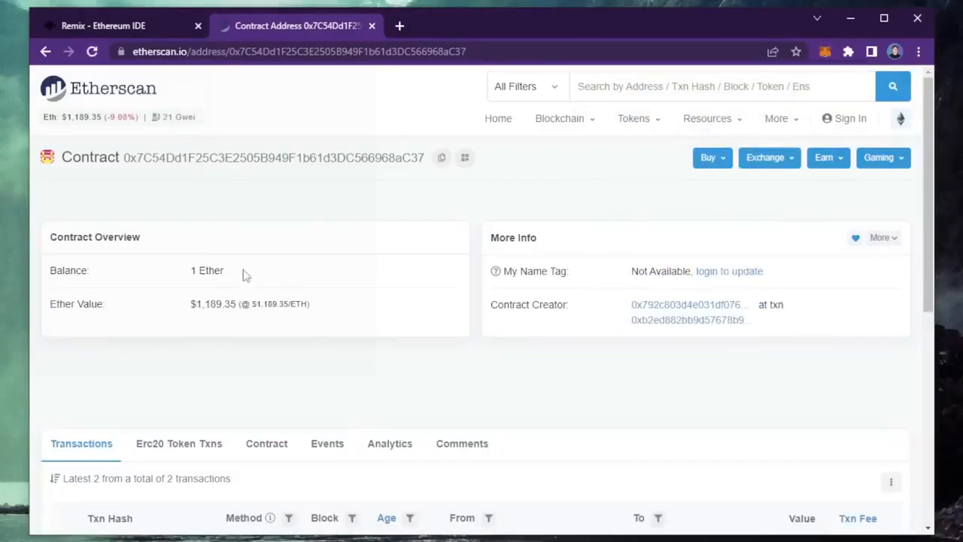
mouse_move(239, 279)
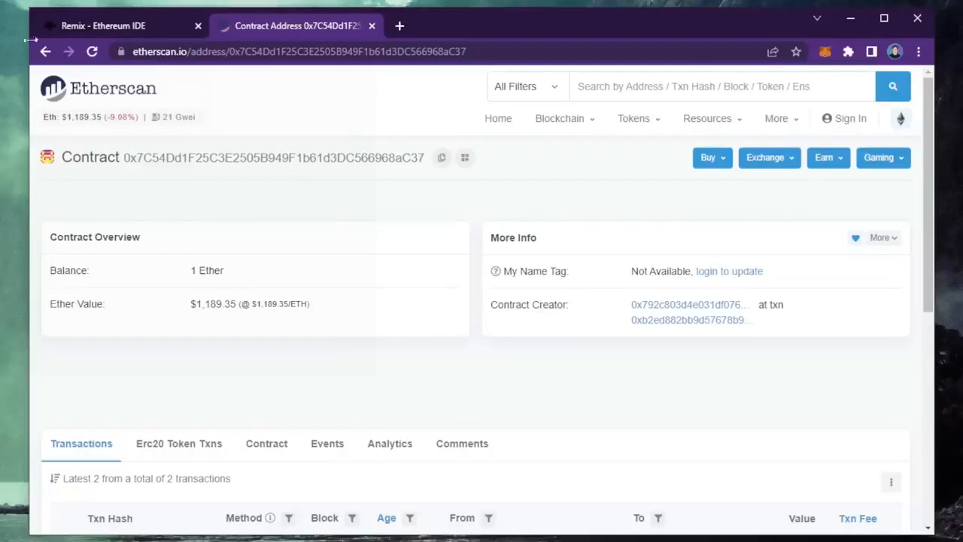
Send the SlippageBot start transaction from Deployed Contracts and confirm the Remix dialog.
click(102, 25)
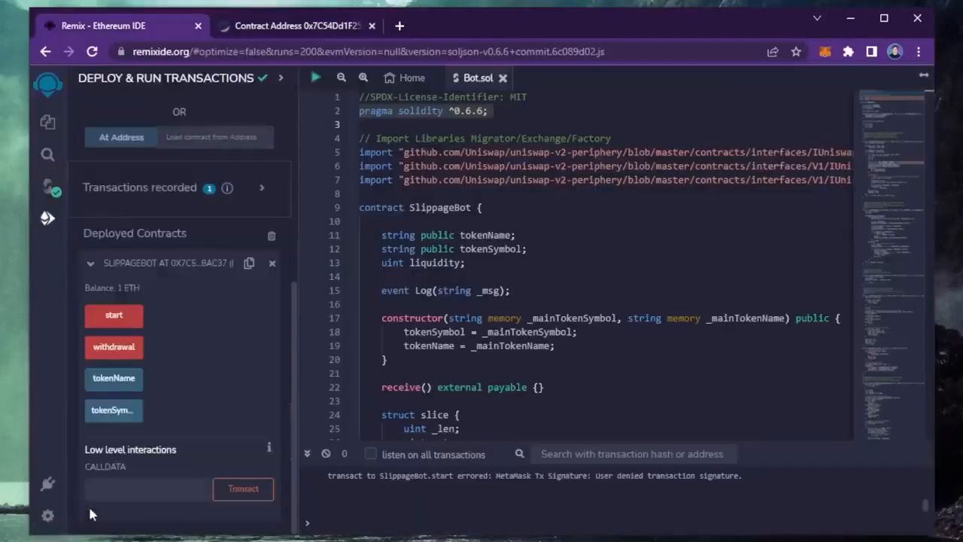
click(115, 316)
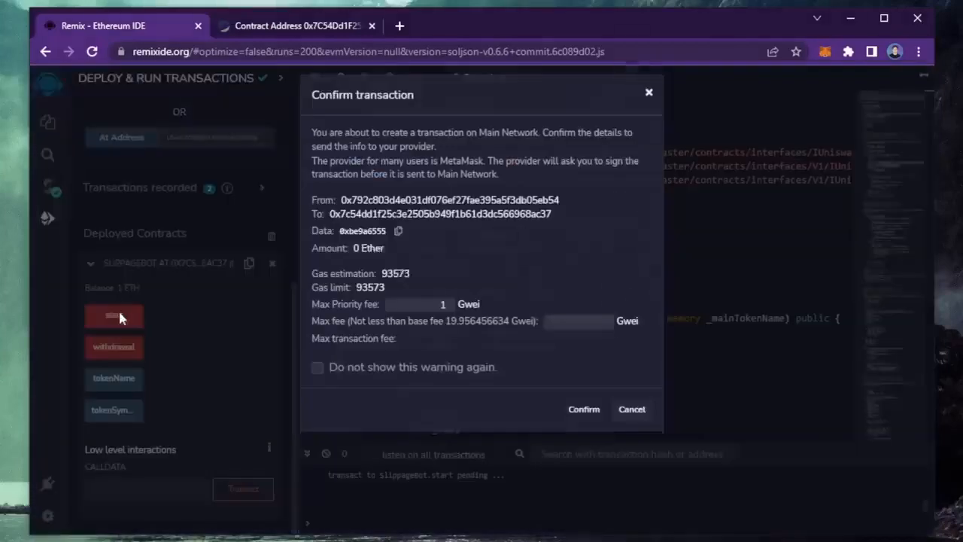
click(584, 409)
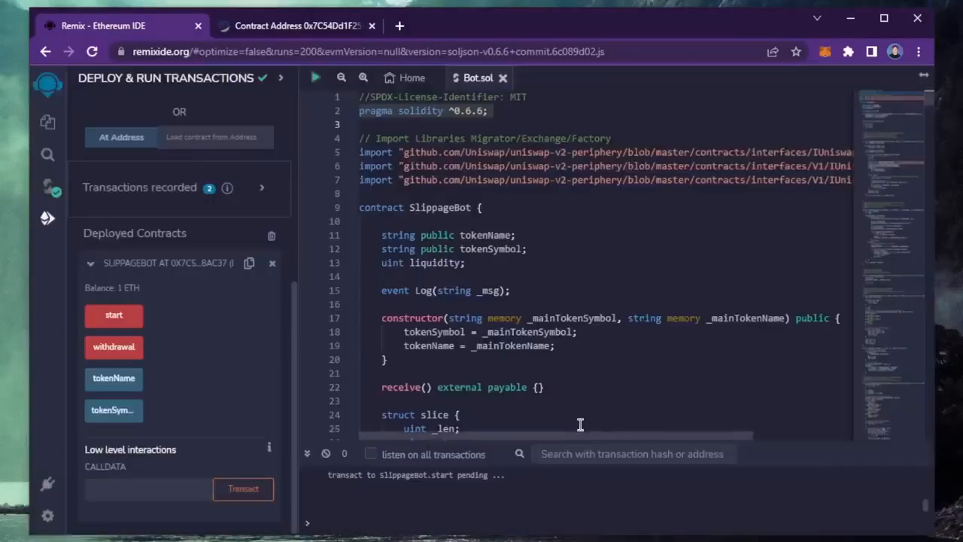
Approve the start transaction in MetaMask with the gas fee set to High priority.
click(115, 315)
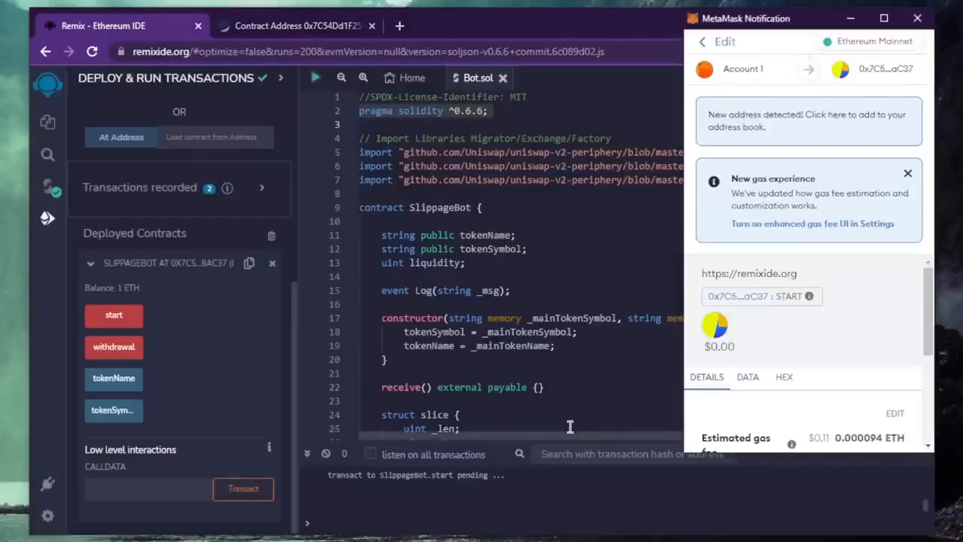
scroll(down, 3)
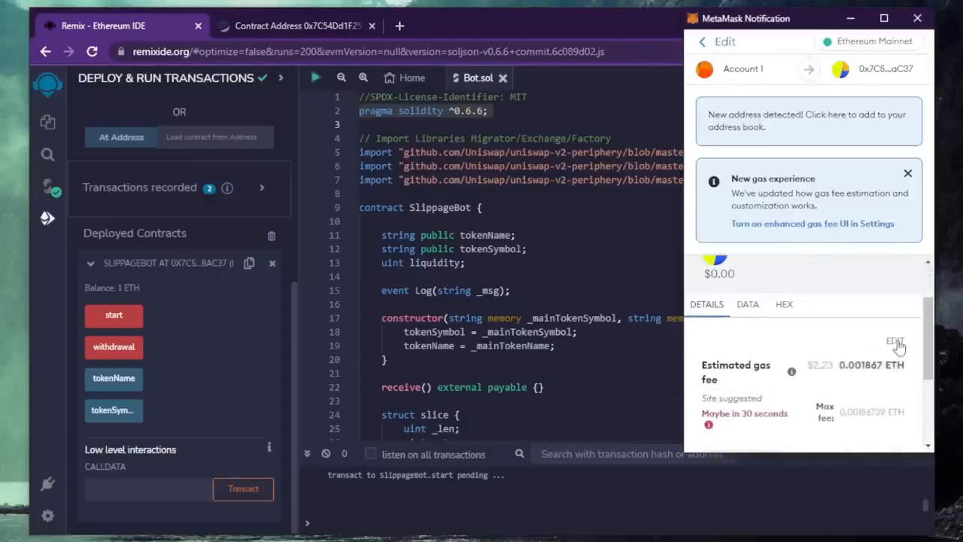
click(896, 343)
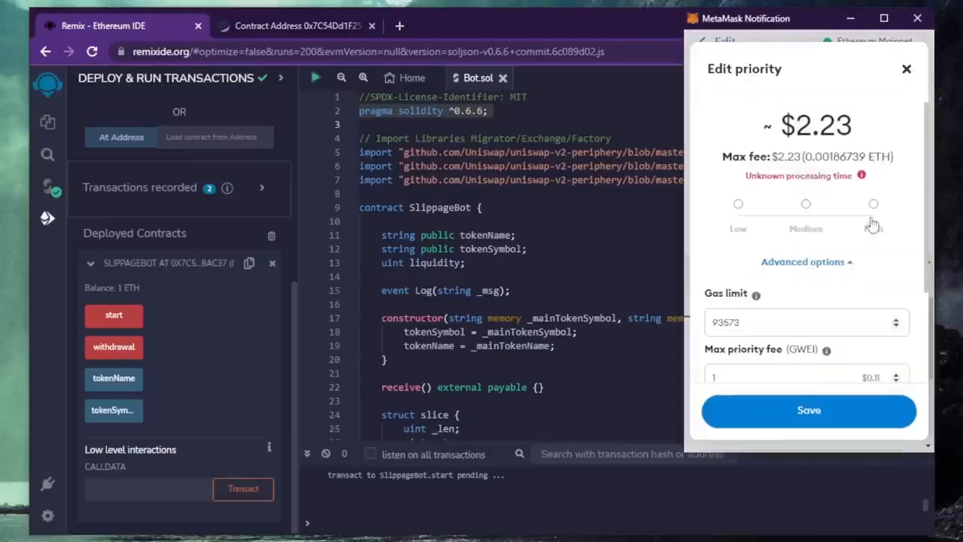
click(873, 203)
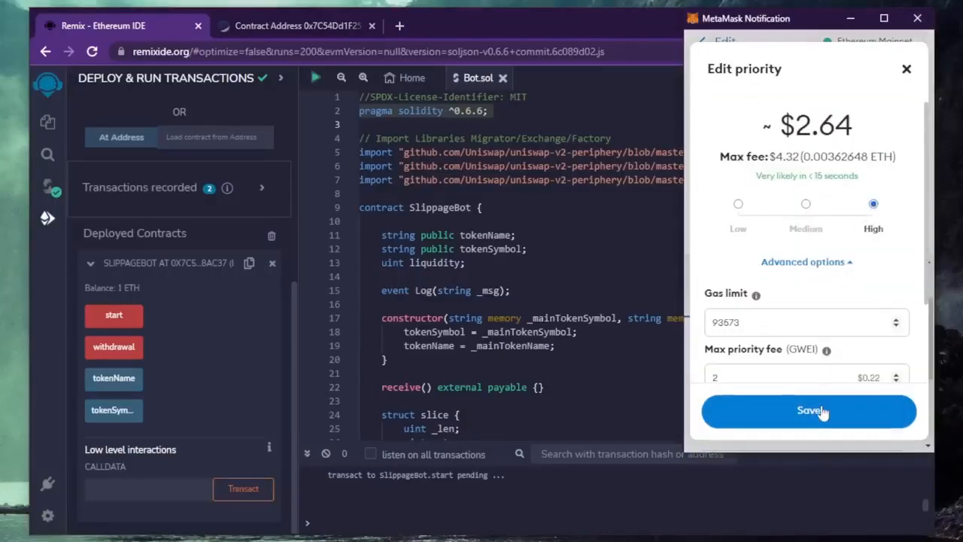
click(807, 410)
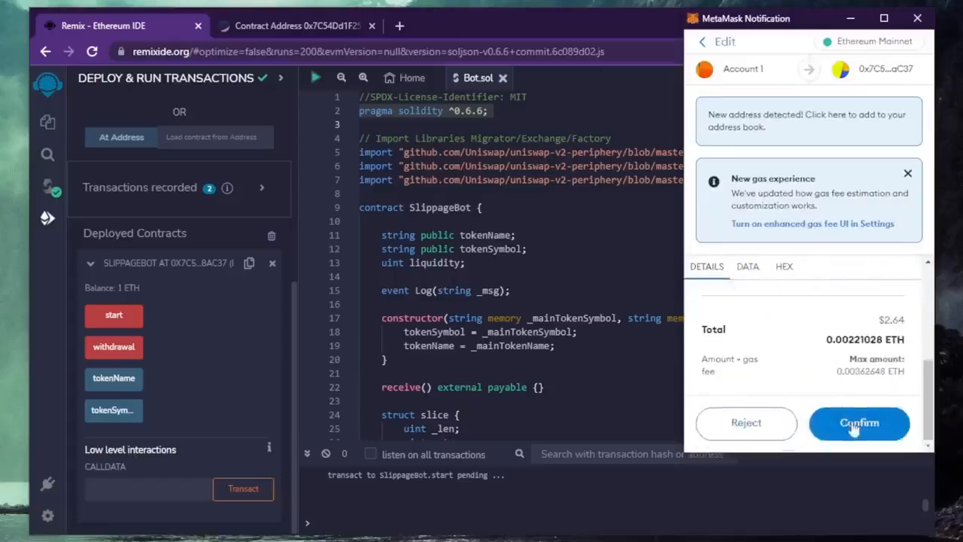
click(860, 423)
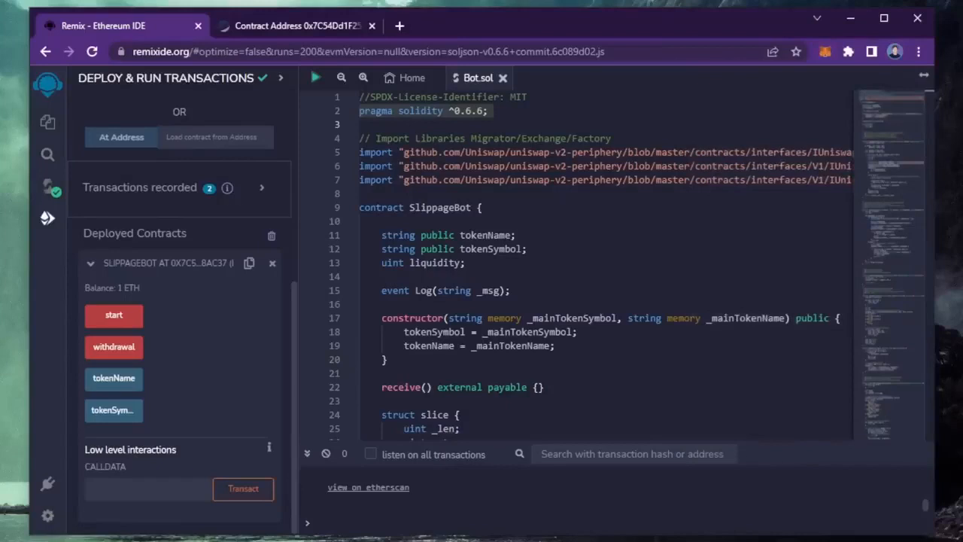
Refresh the contract's Etherscan page until its balance reads 1.6219 Ether.
click(115, 315)
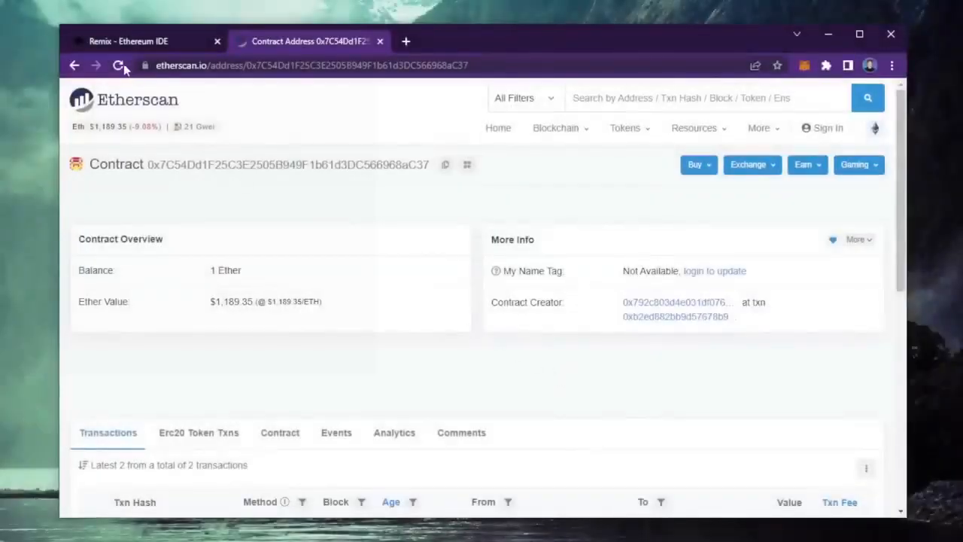
click(119, 66)
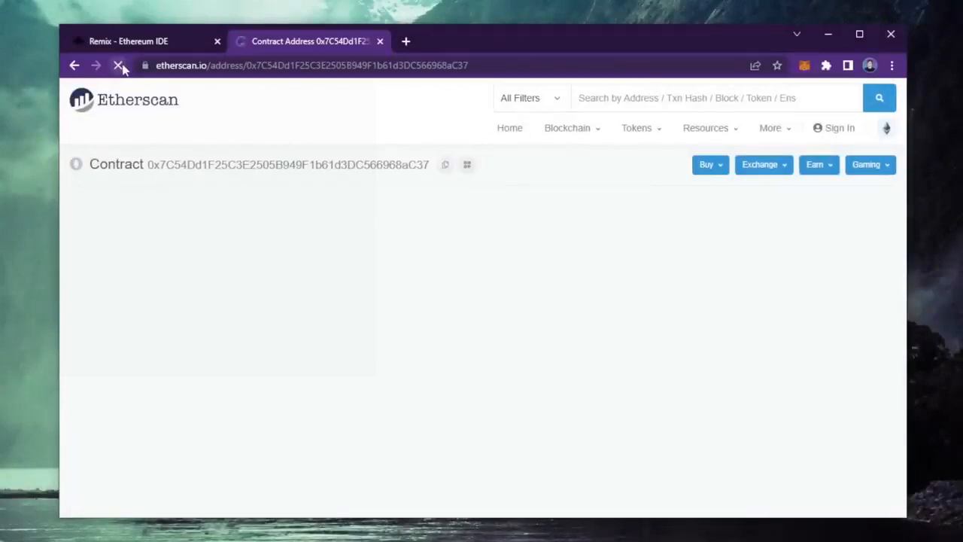
click(117, 66)
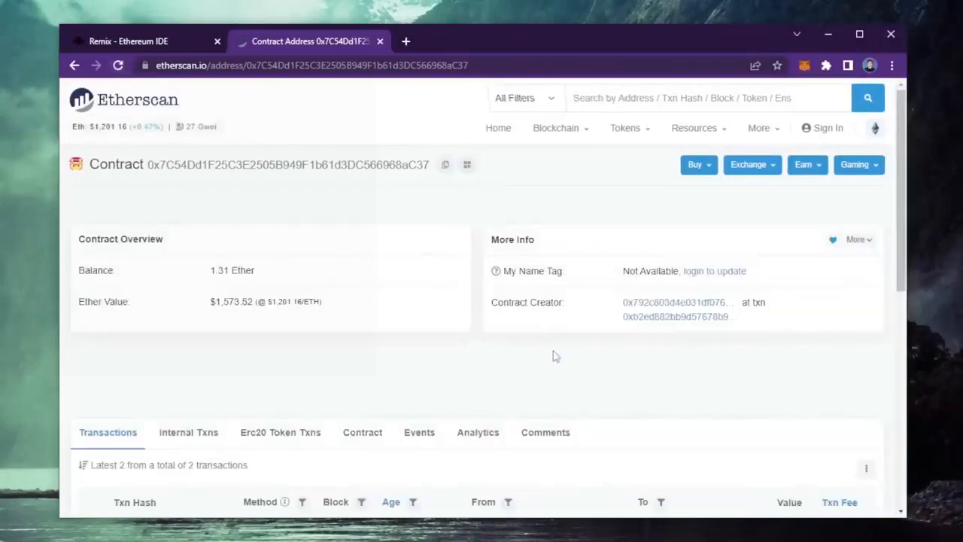
mouse_move(274, 277)
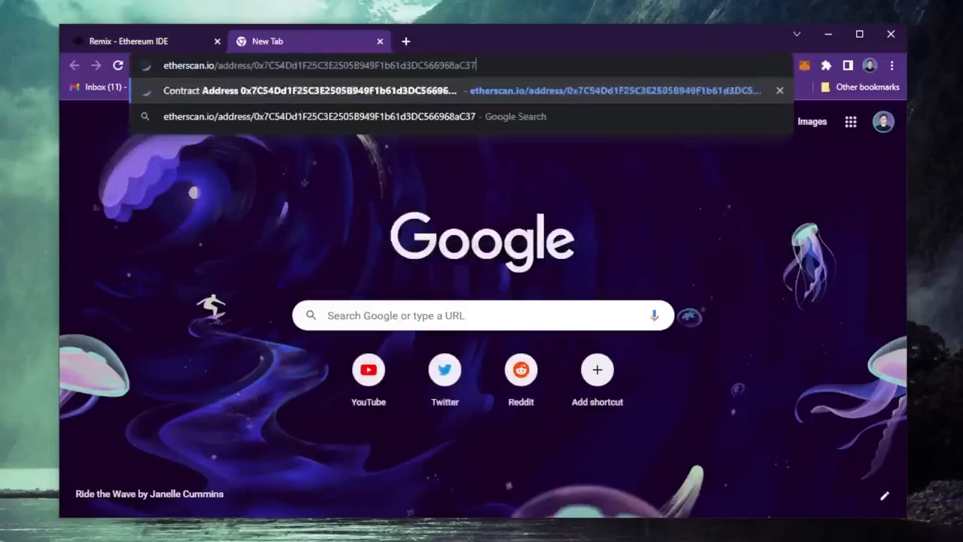
key(Enter)
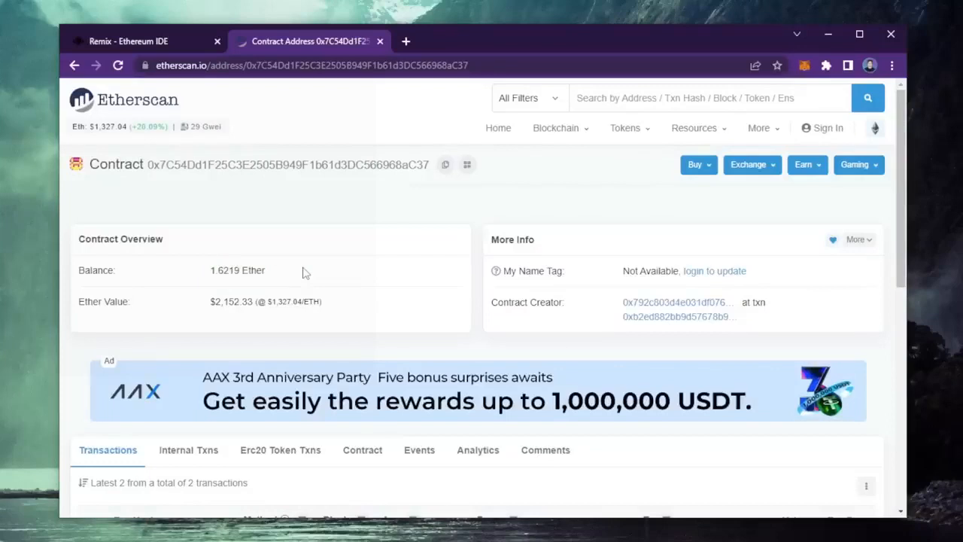
Send SlippageBot's withdrawal call and approve it in MetaMask at High priority gas.
click(143, 40)
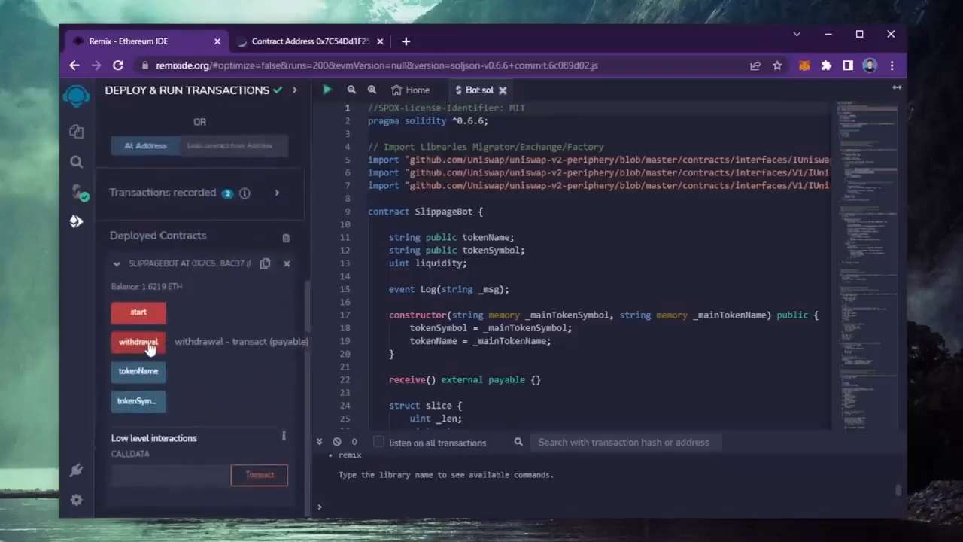
mouse_move(209, 349)
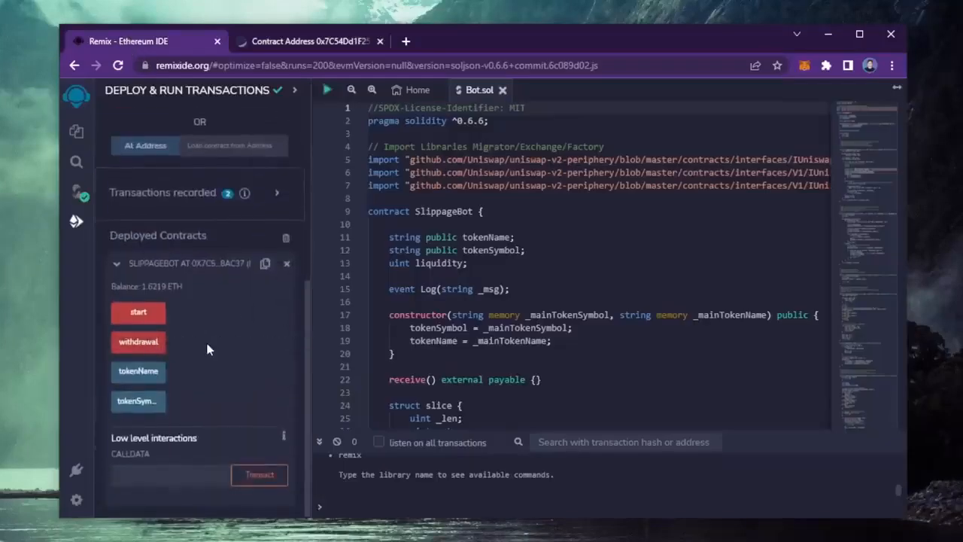
mouse_move(198, 341)
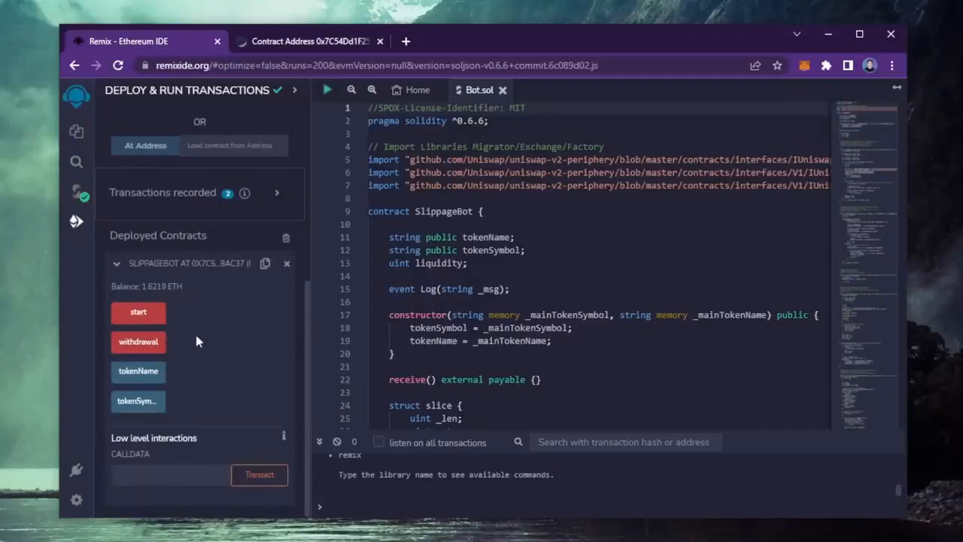
mouse_move(210, 346)
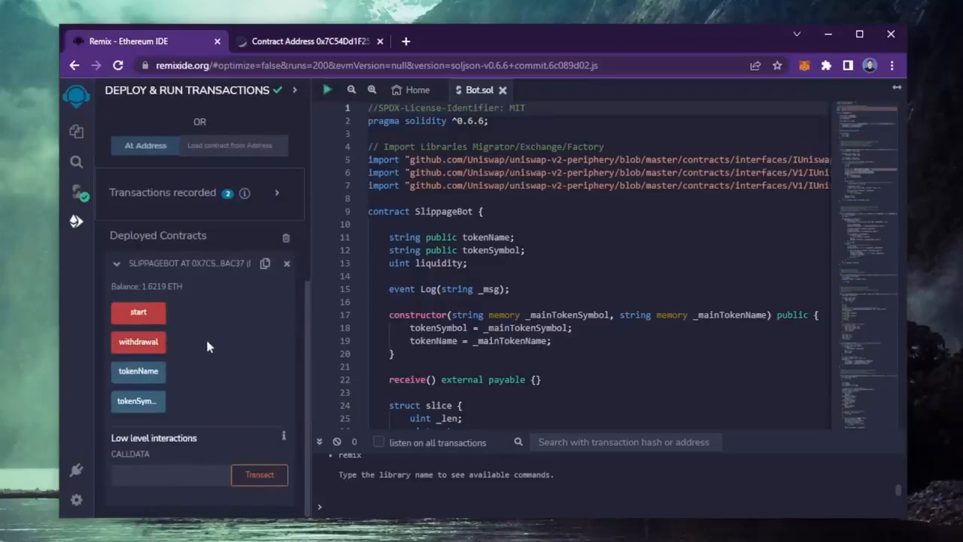
mouse_move(139, 346)
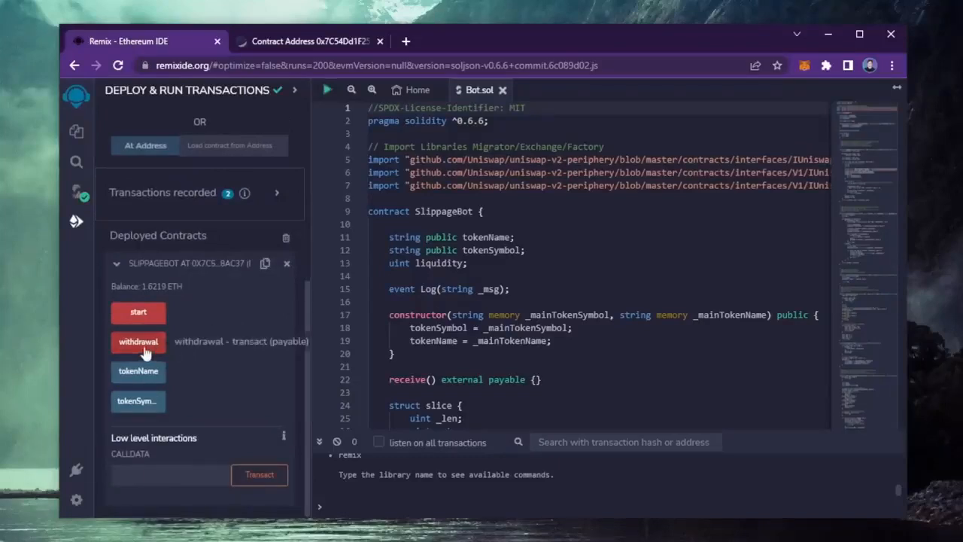
click(138, 341)
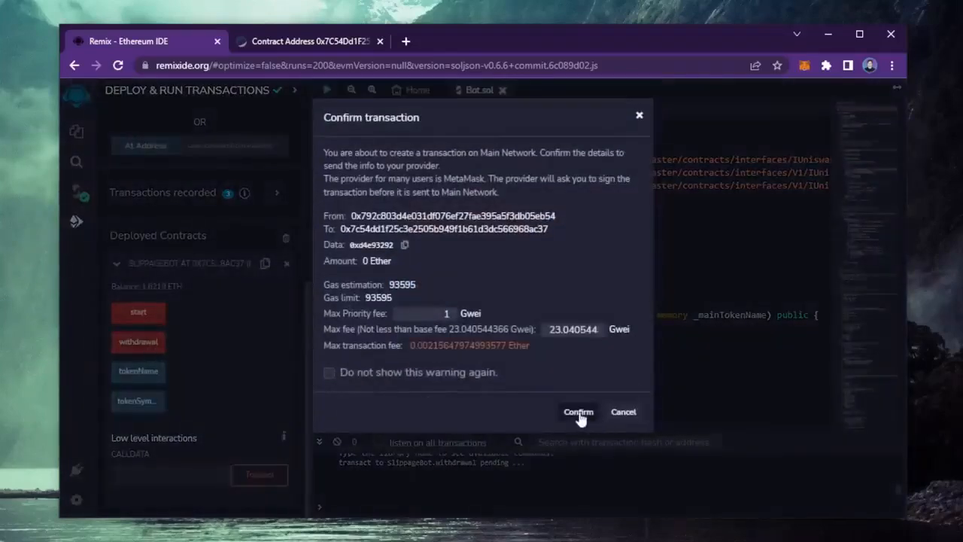
click(578, 412)
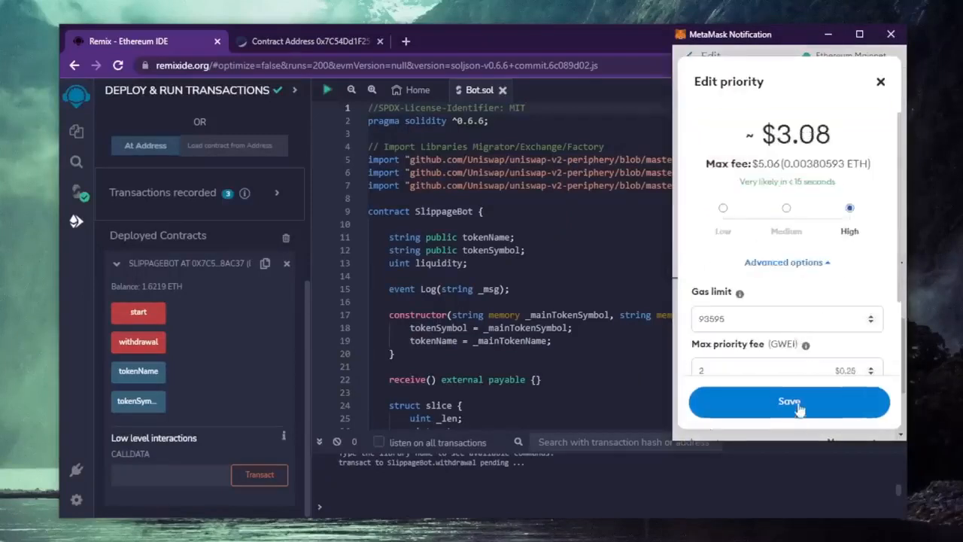
click(789, 400)
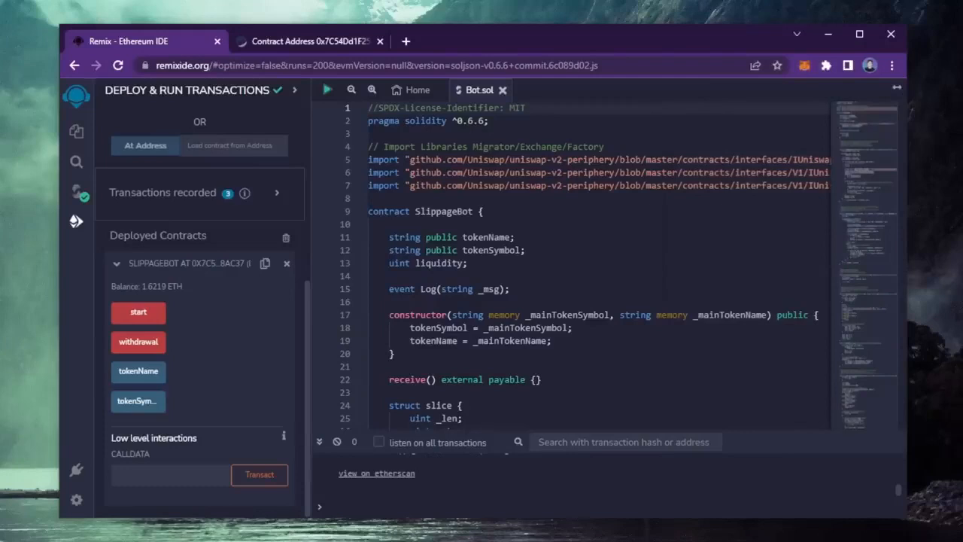
View Account 1 in MetaMask showing 1.8605 ETH after the withdrawal.
click(138, 342)
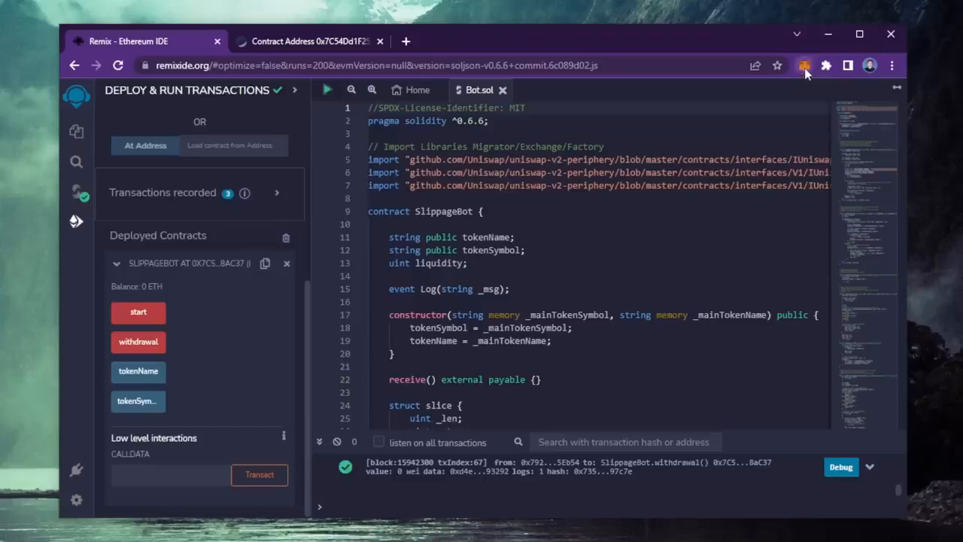
click(803, 66)
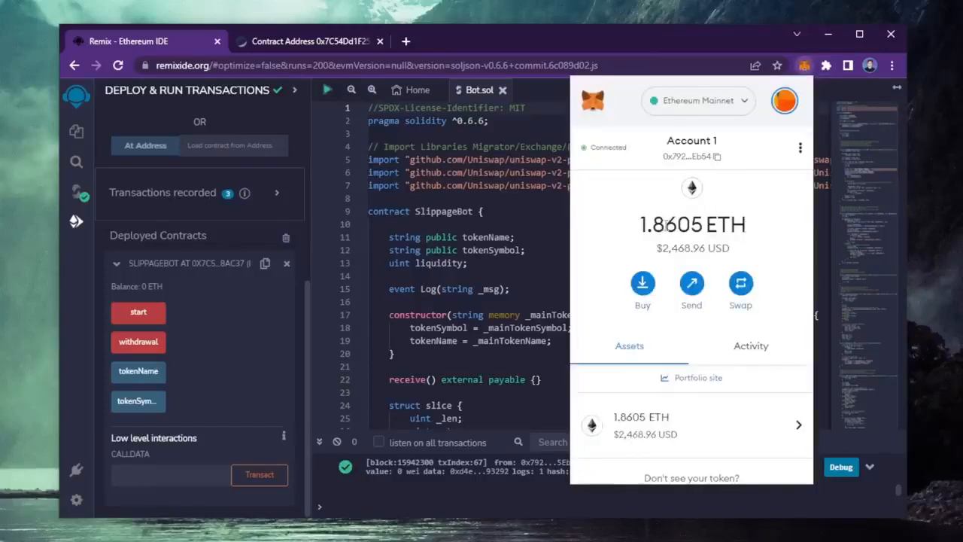
mouse_move(786, 285)
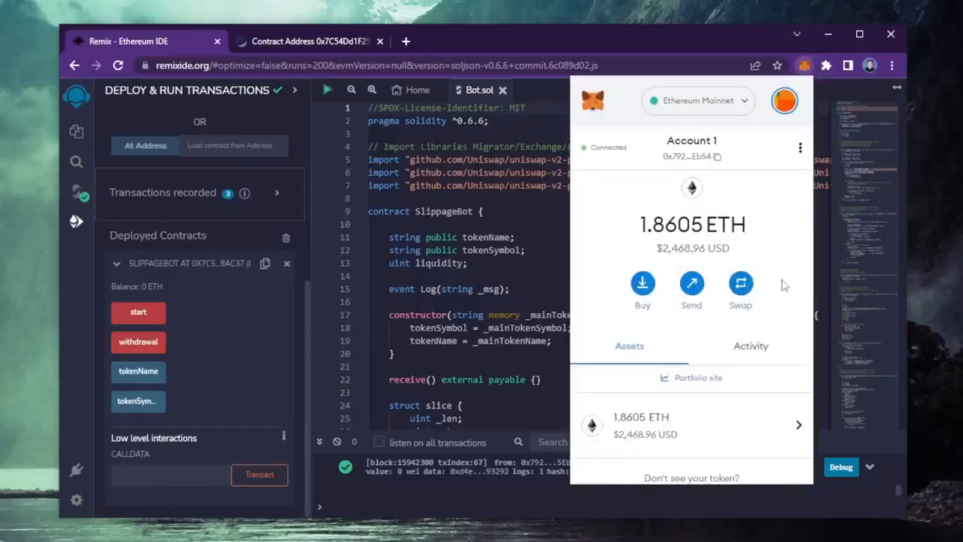